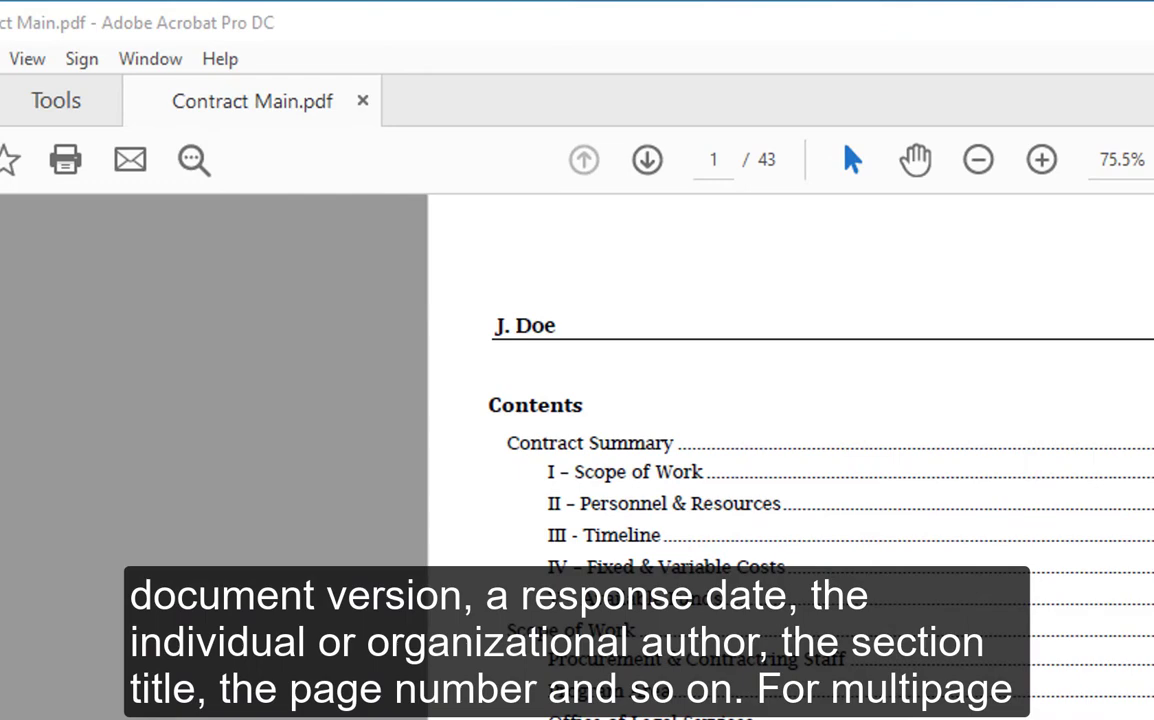
Step: Browse the recipe pages, including Classic Garlic Bread and Mini Blueberry Pies, then return to the title page
scroll(down, 3)
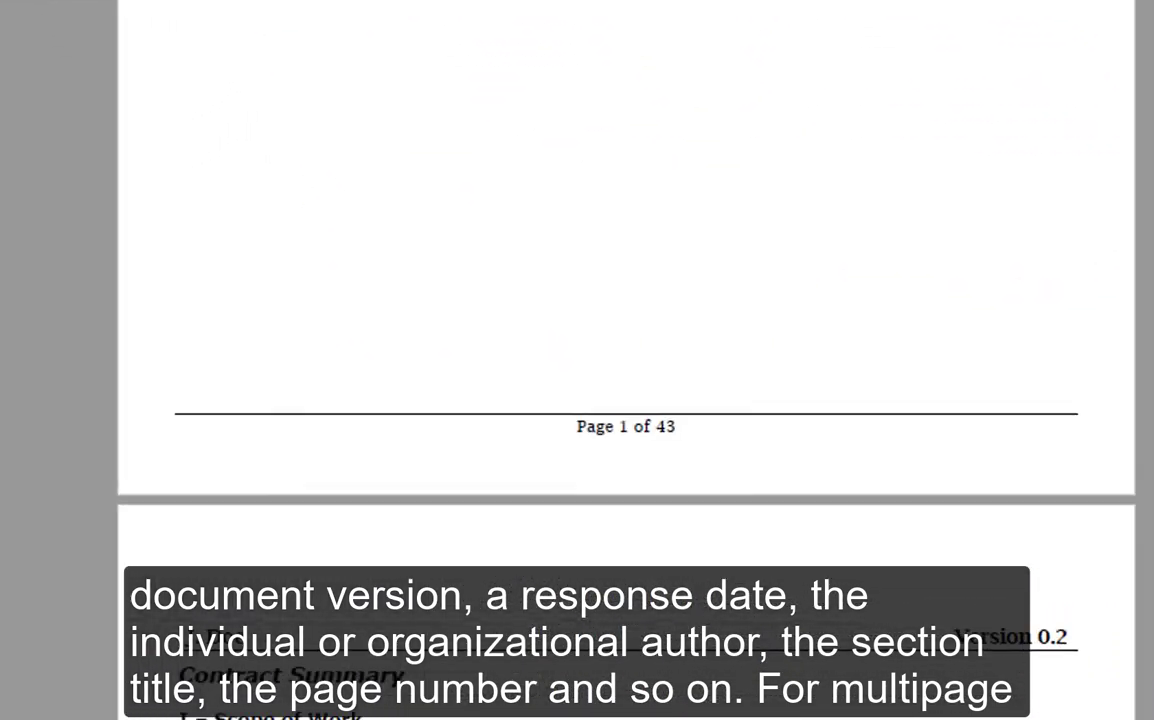
scroll(down, 3)
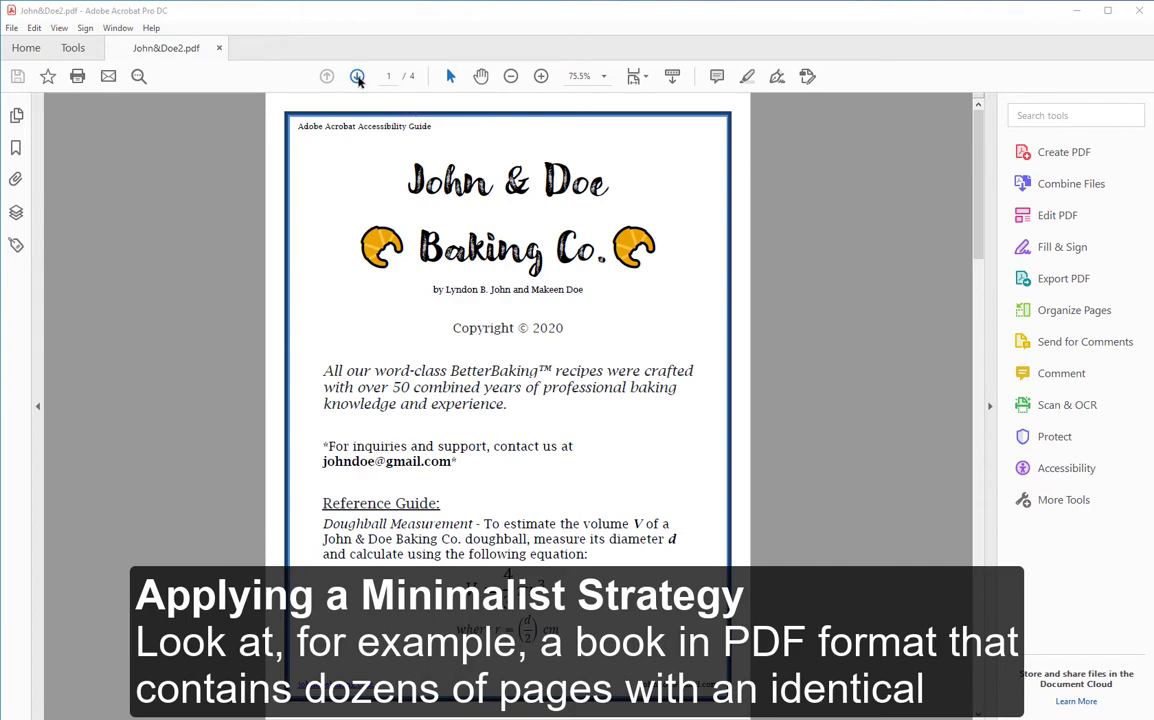
mouse_move(357, 76)
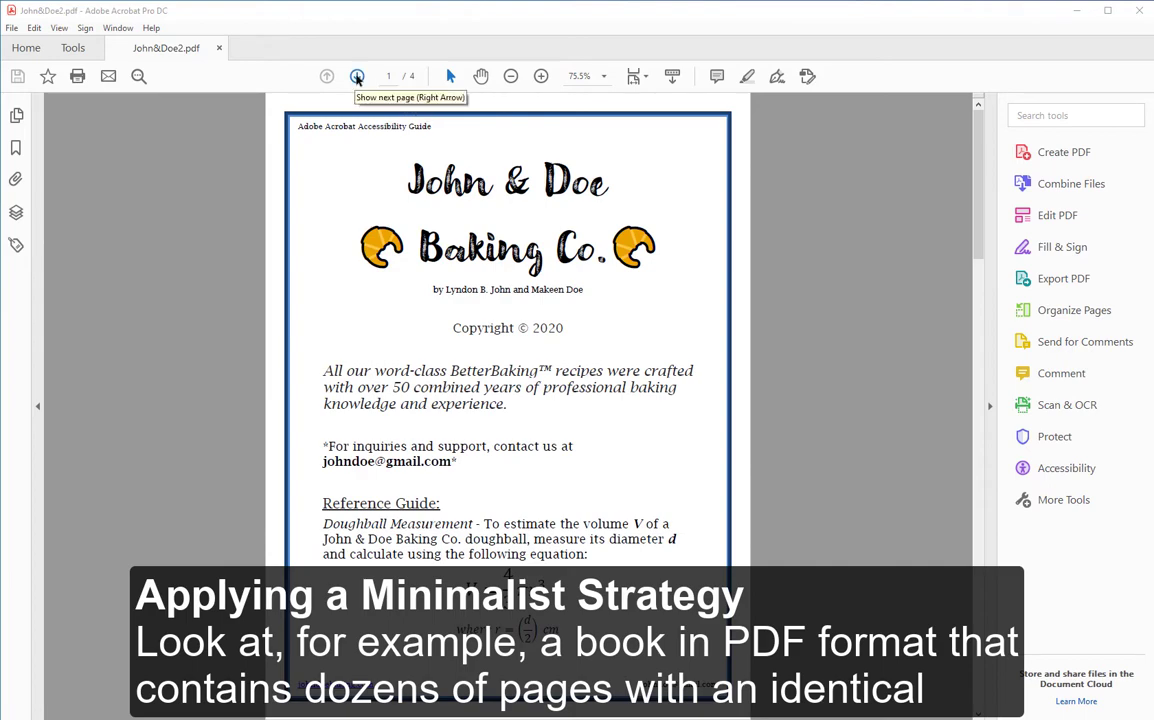
click(357, 76)
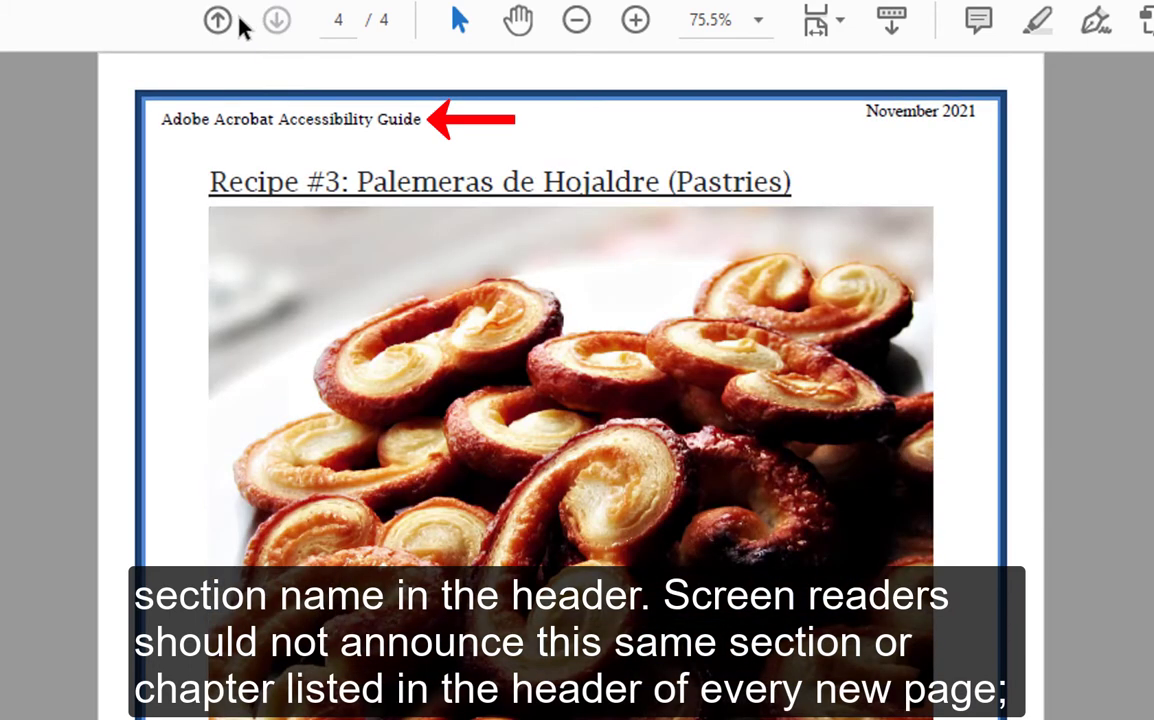
click(217, 20)
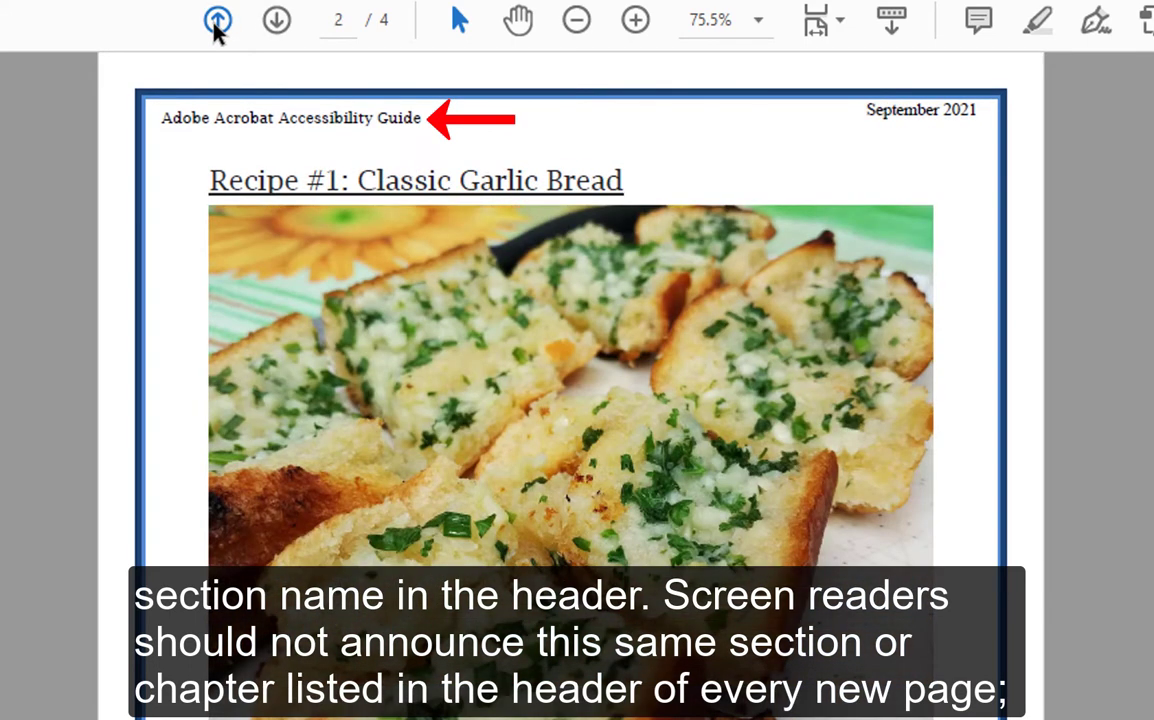
click(218, 20)
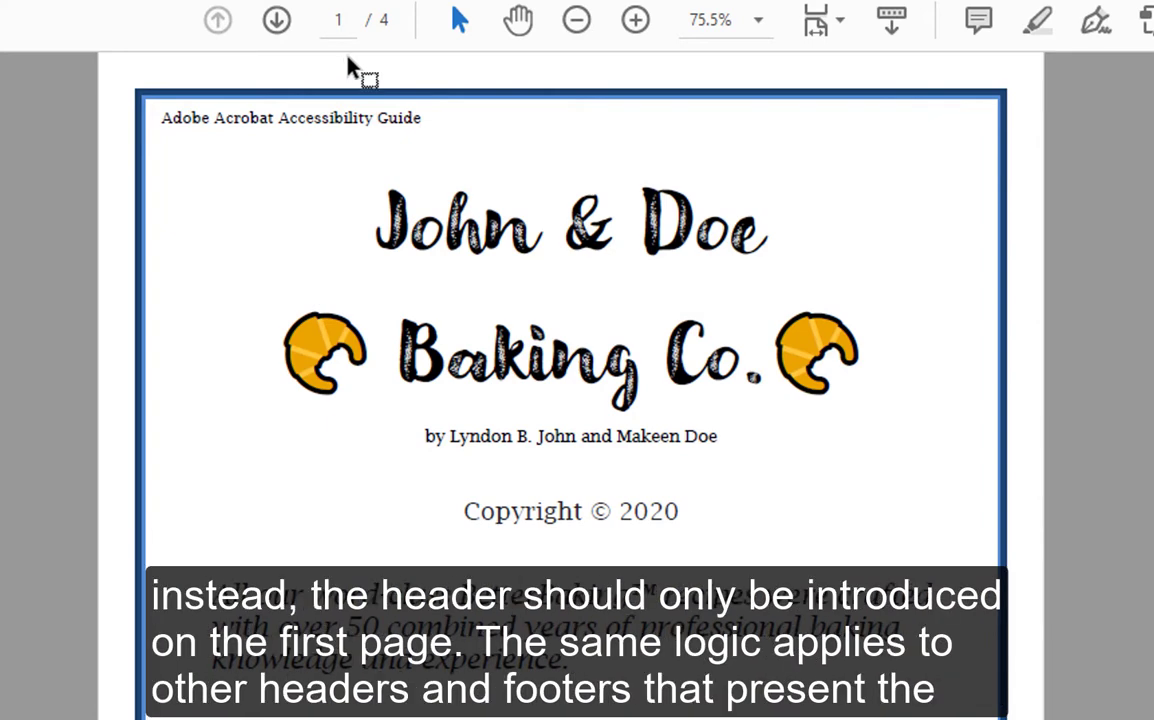
mouse_move(370, 17)
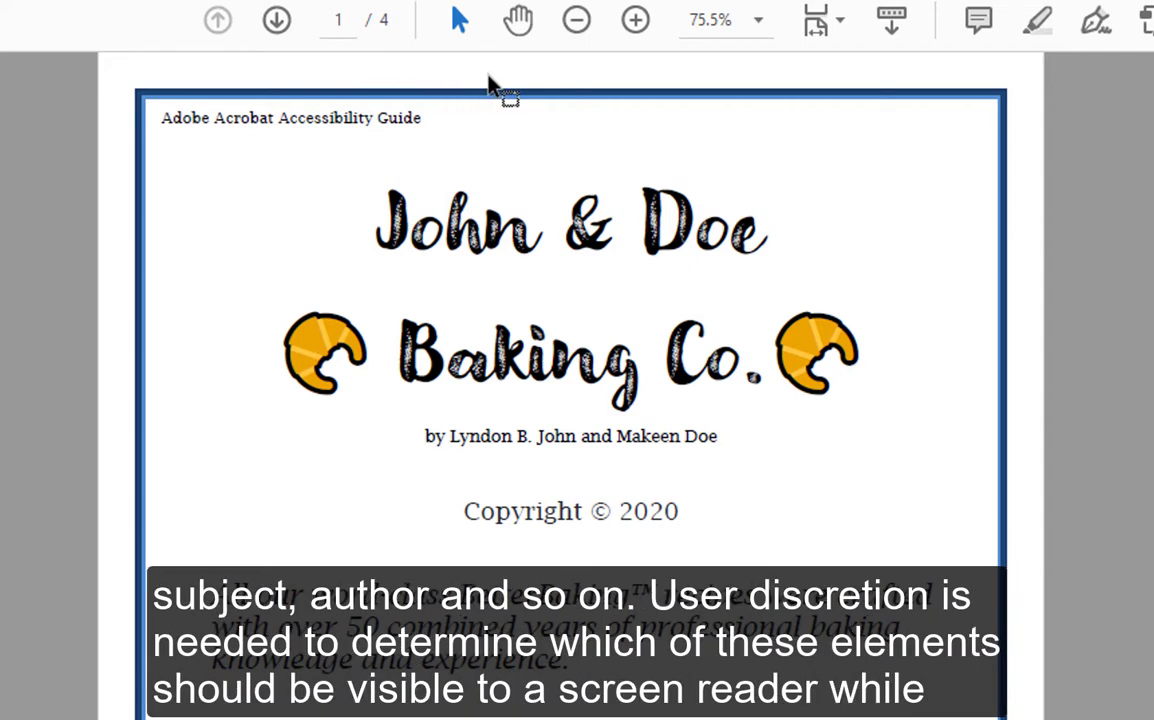
mouse_move(277, 19)
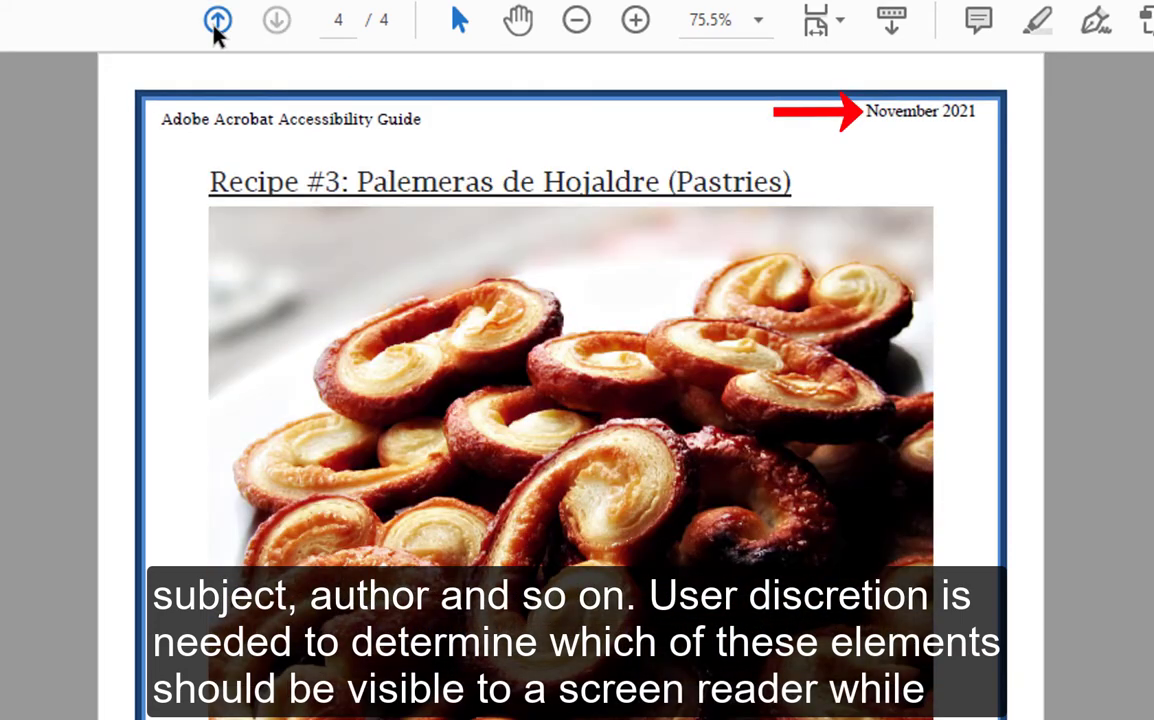
click(217, 19)
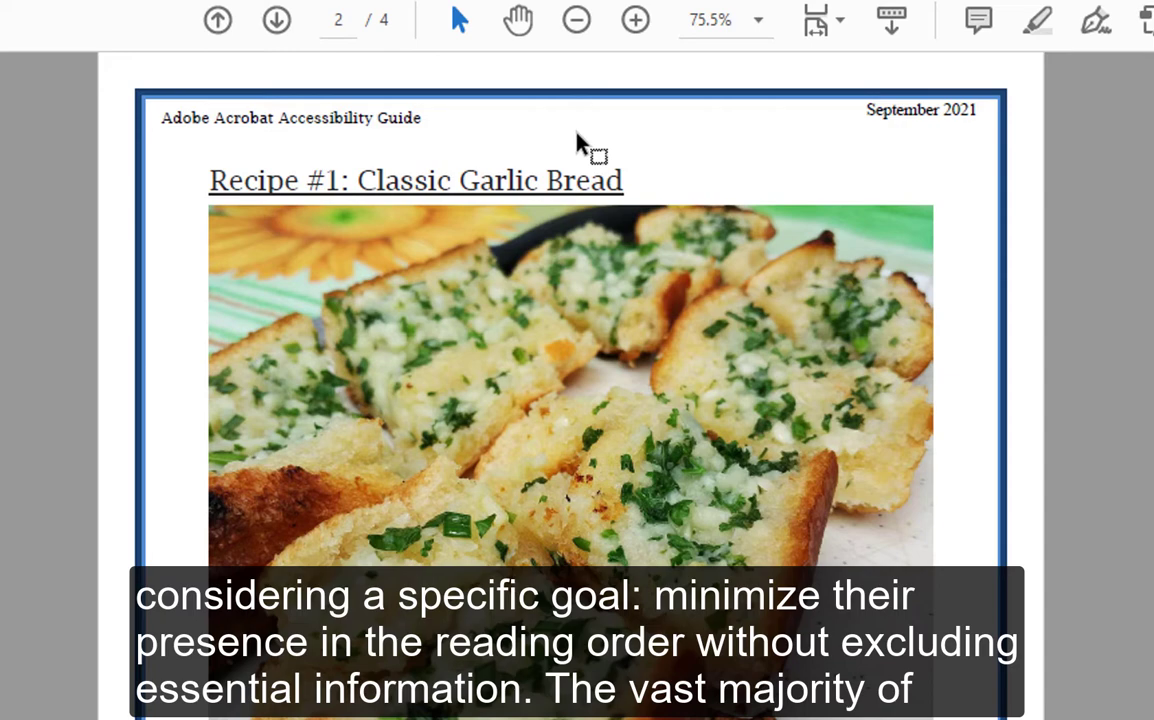
click(276, 20)
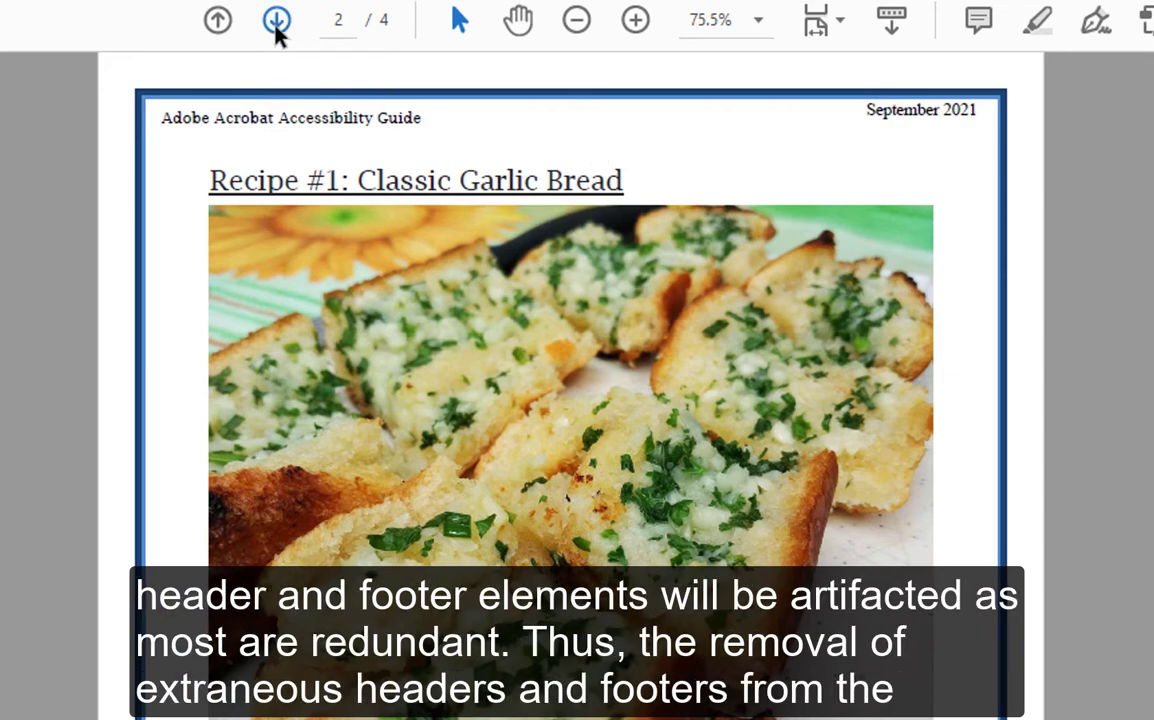
click(276, 20)
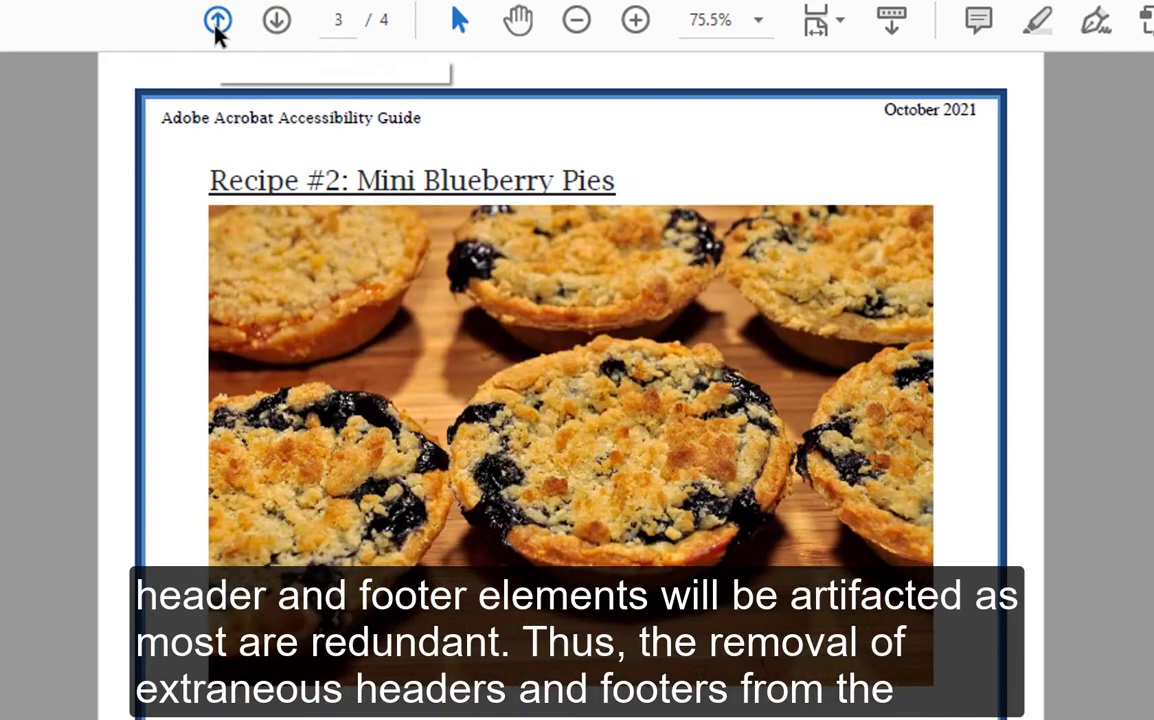
click(218, 20)
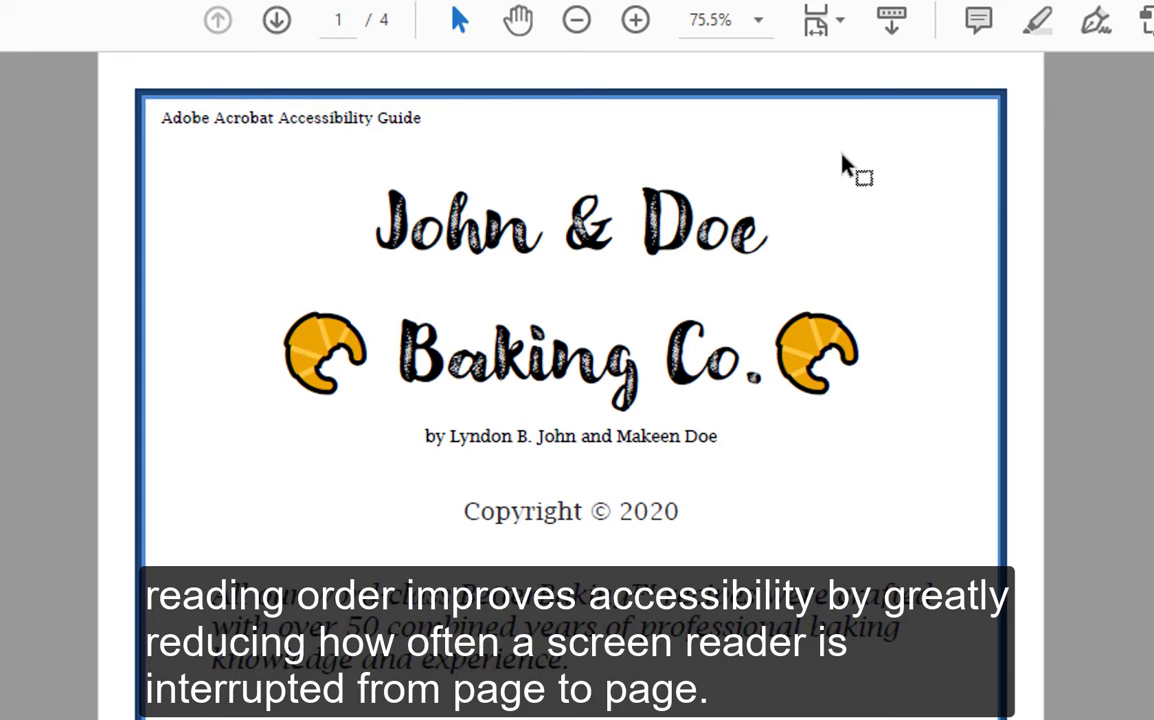
mouse_move(668, 147)
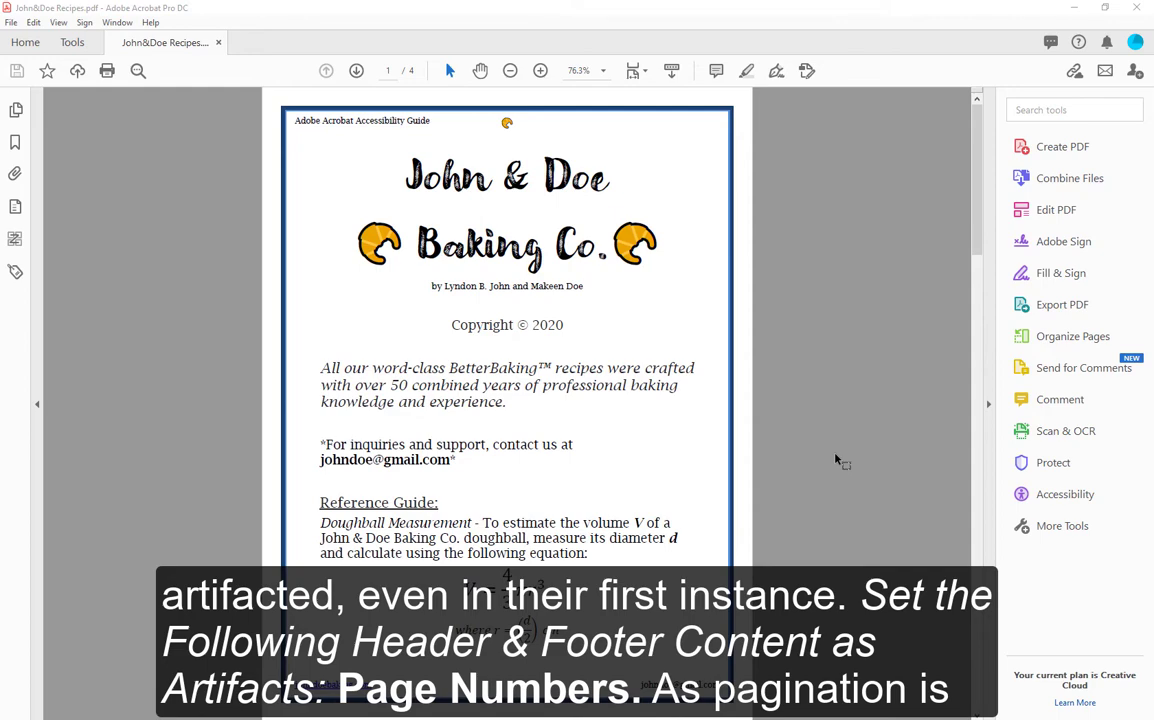
scroll(down, 3)
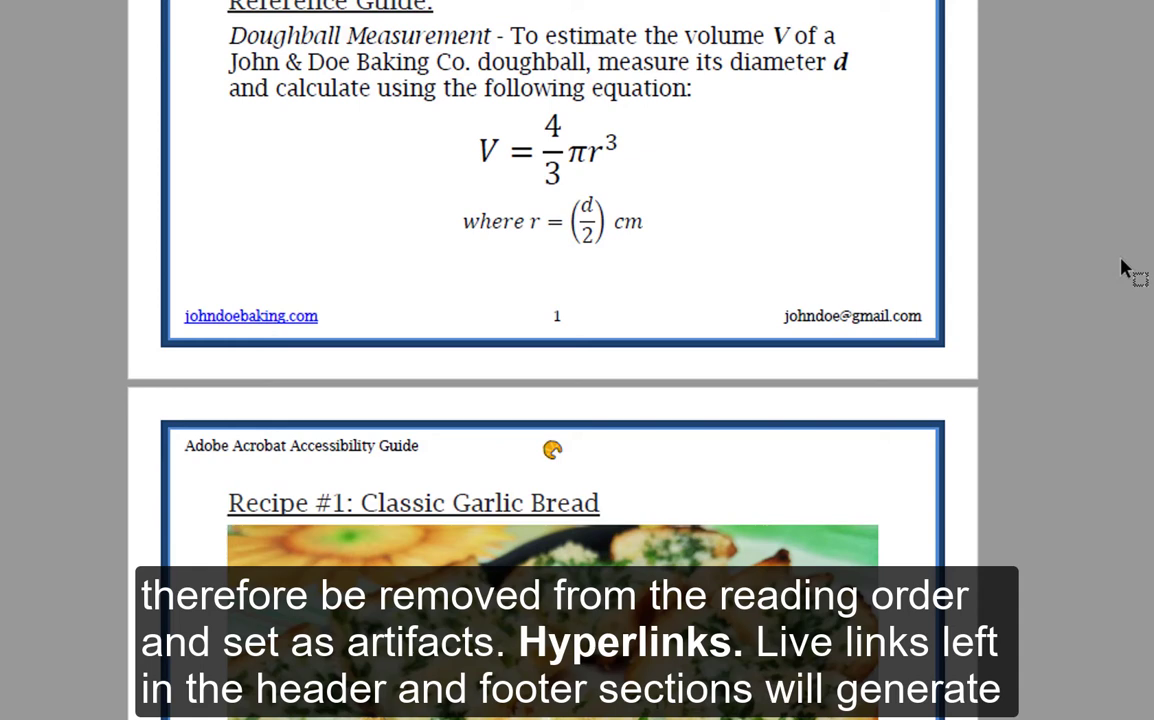
mouse_move(345, 295)
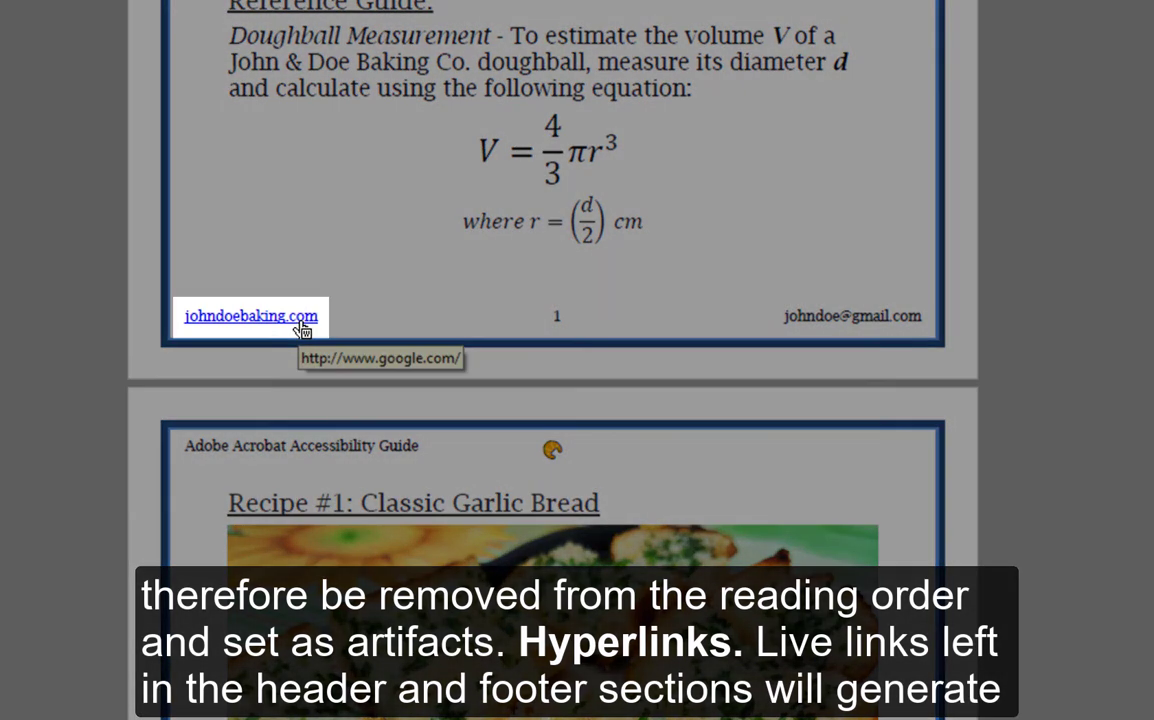
mouse_move(355, 322)
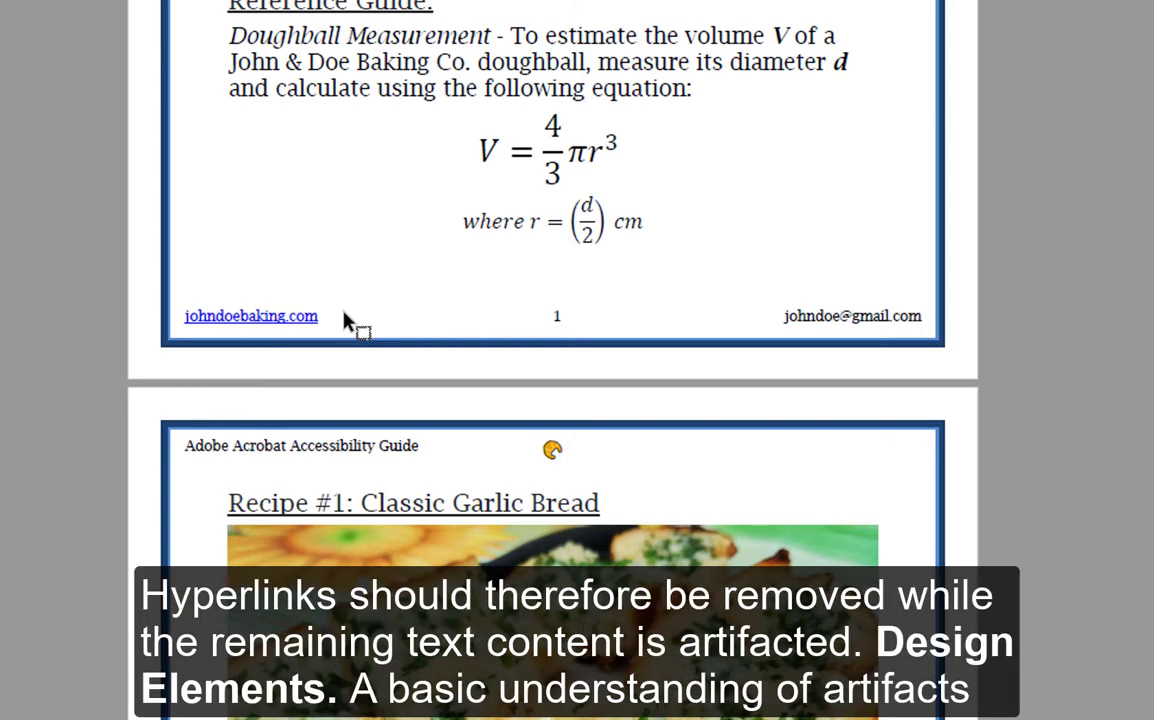
scroll(up, 3)
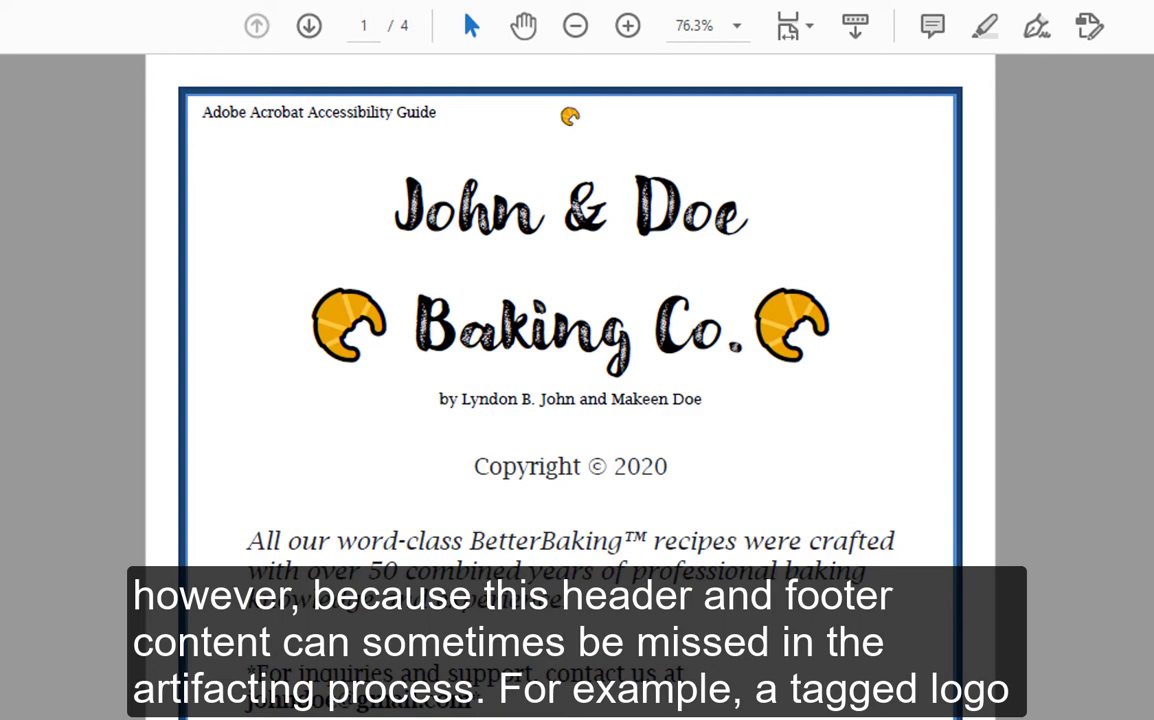
click(568, 116)
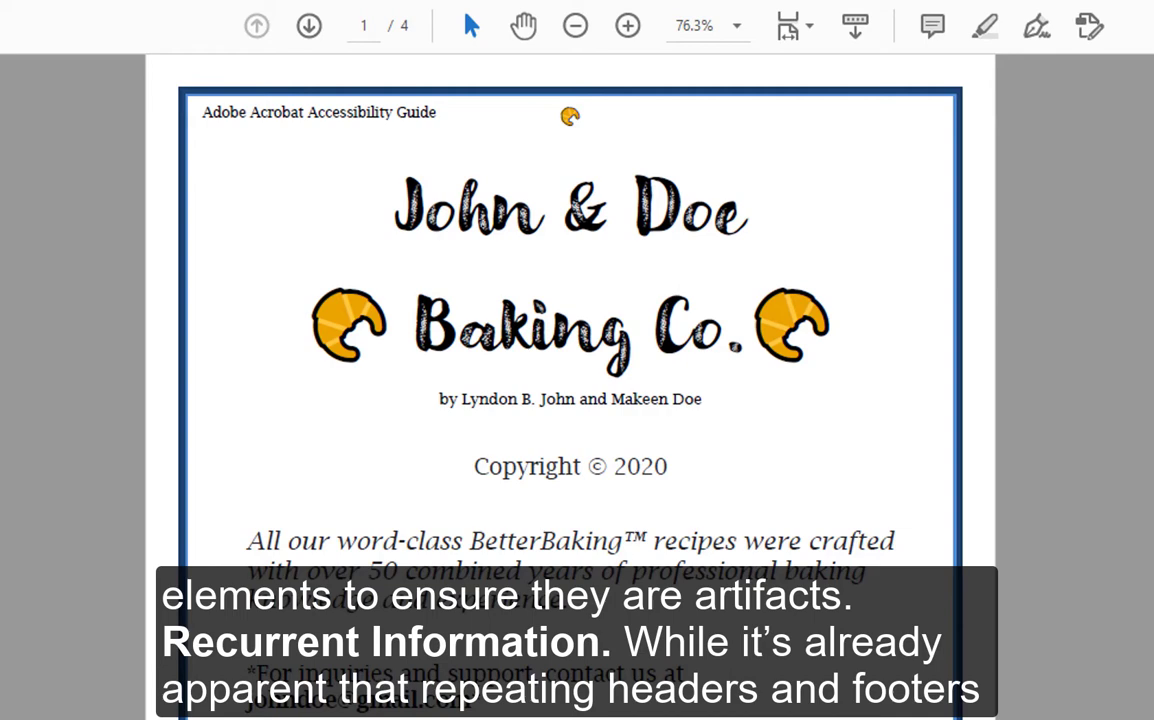
scroll(down, 3)
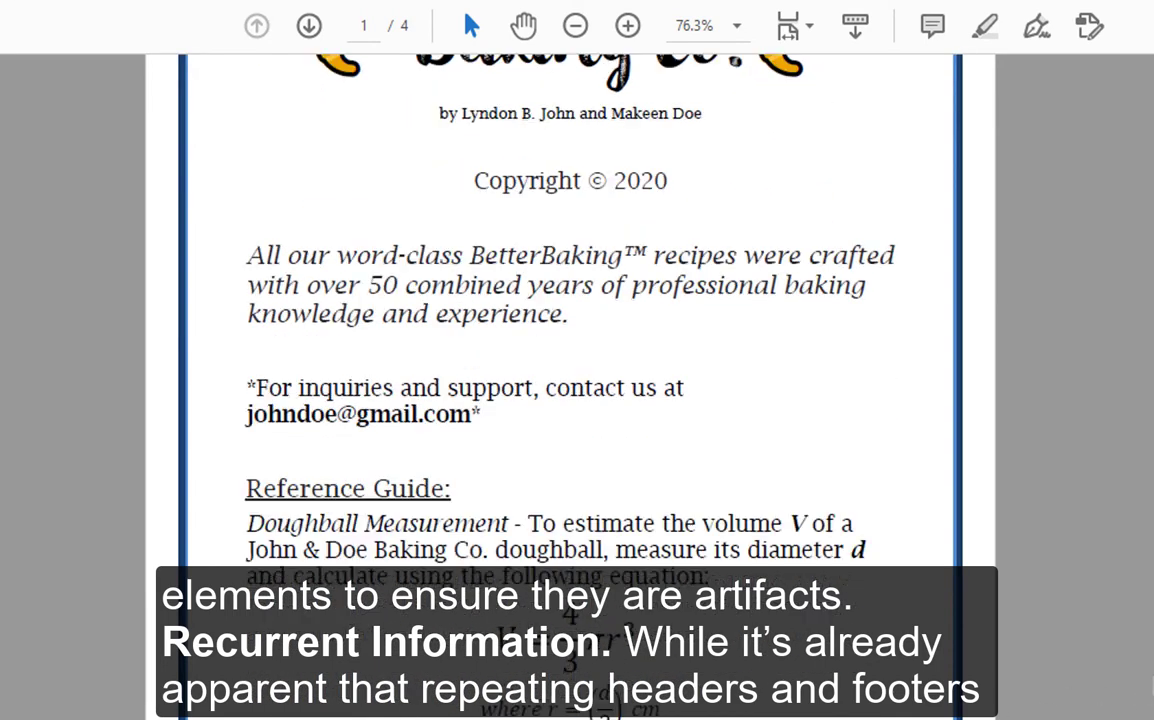
scroll(down, 3)
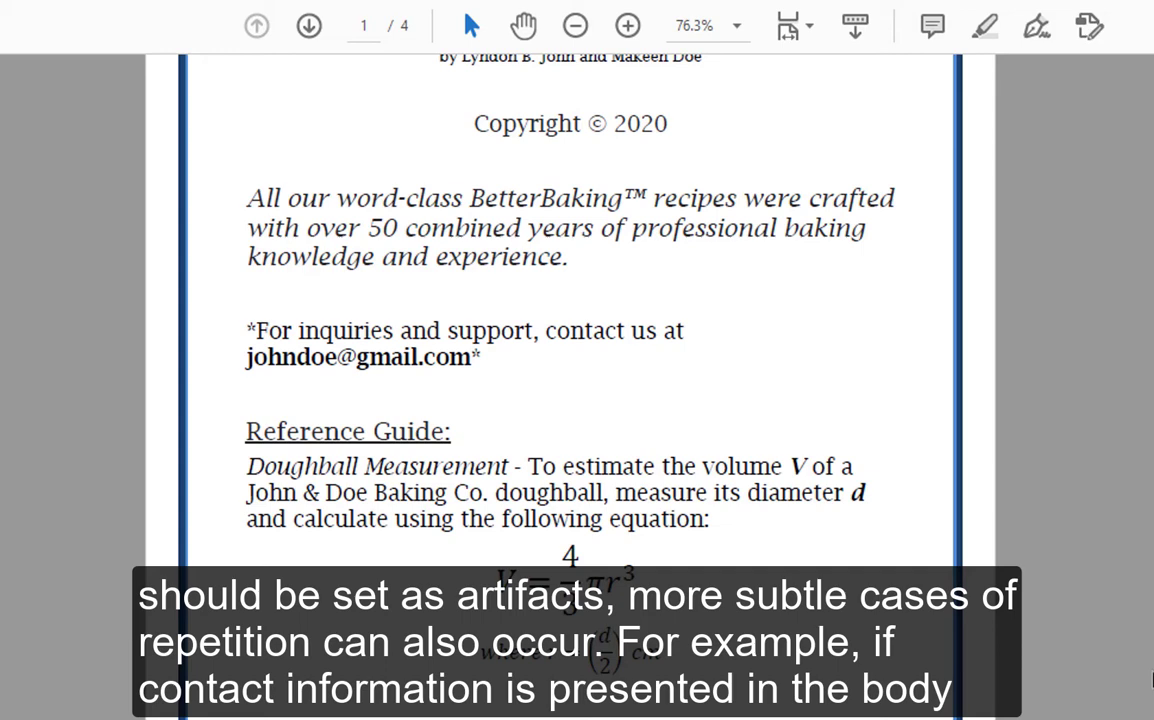
Step: Open John&Doe.pdf from its folder
double_click(360, 357)
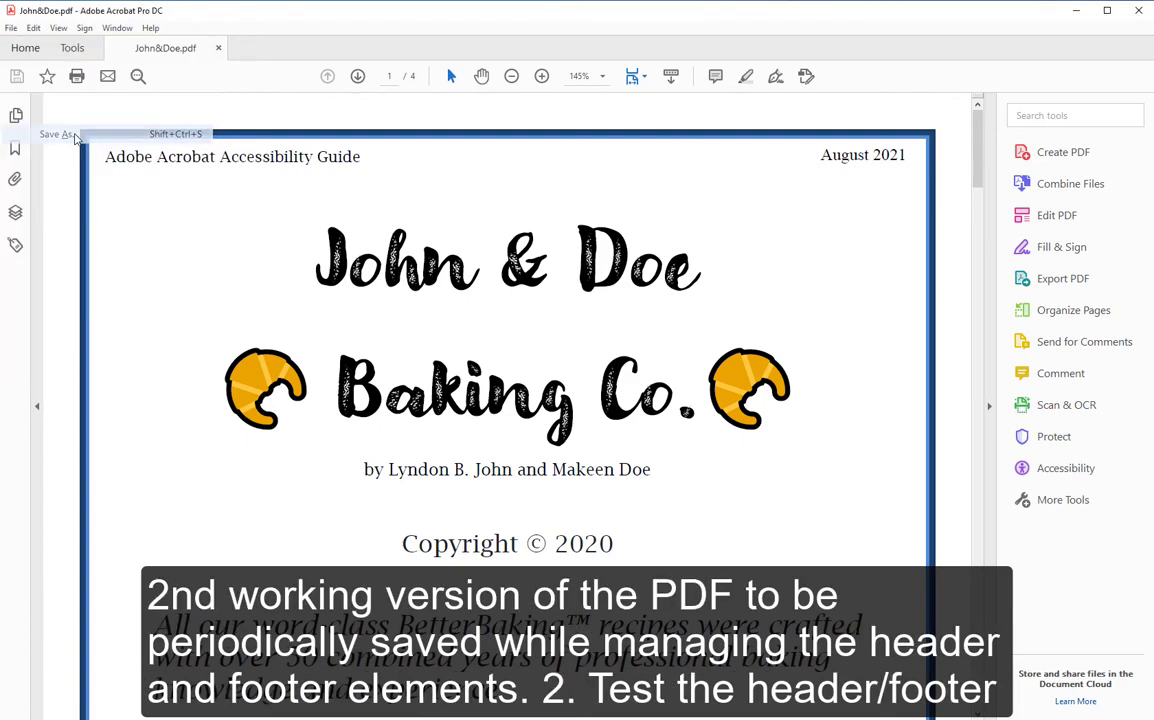
Step: Save a copy of the document as John&Doe2.pdf
click(57, 134)
text(John&Doe2.pdf)
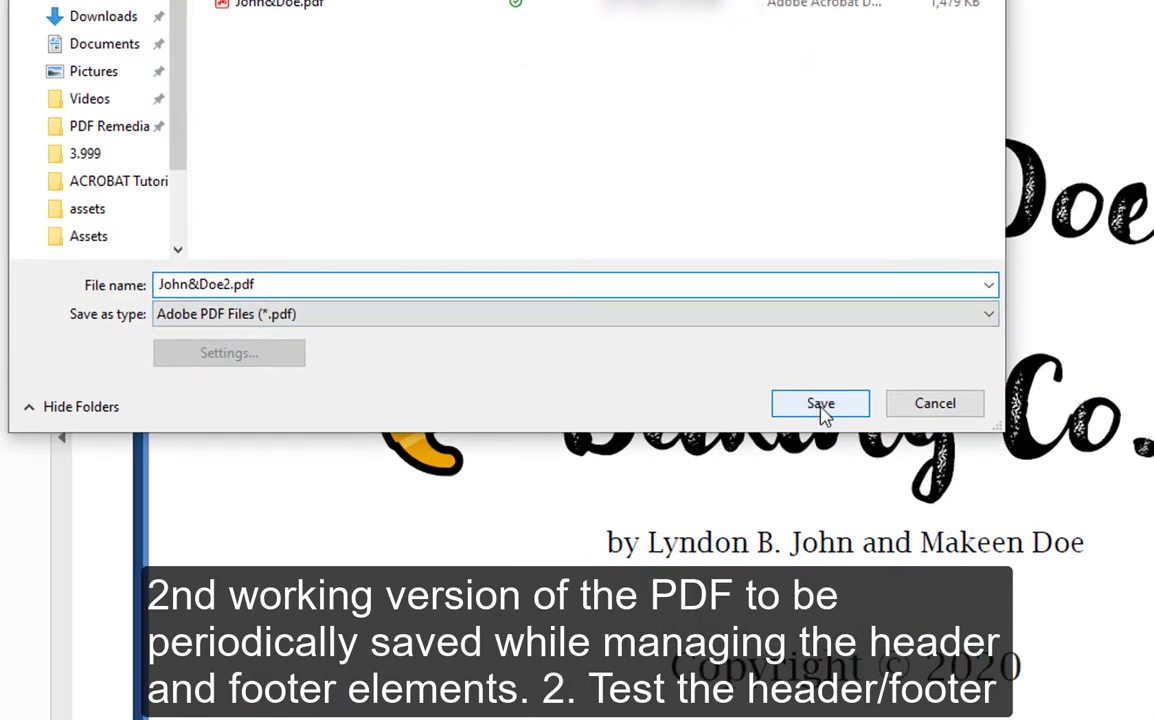
click(820, 403)
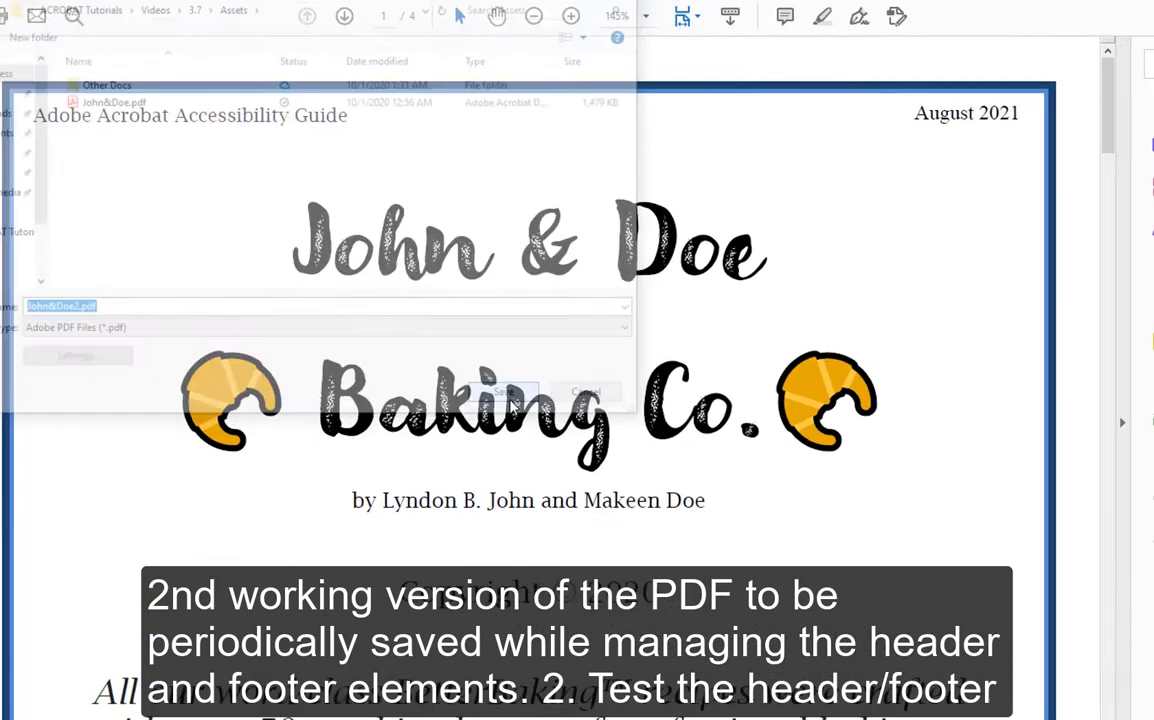
click(500, 392)
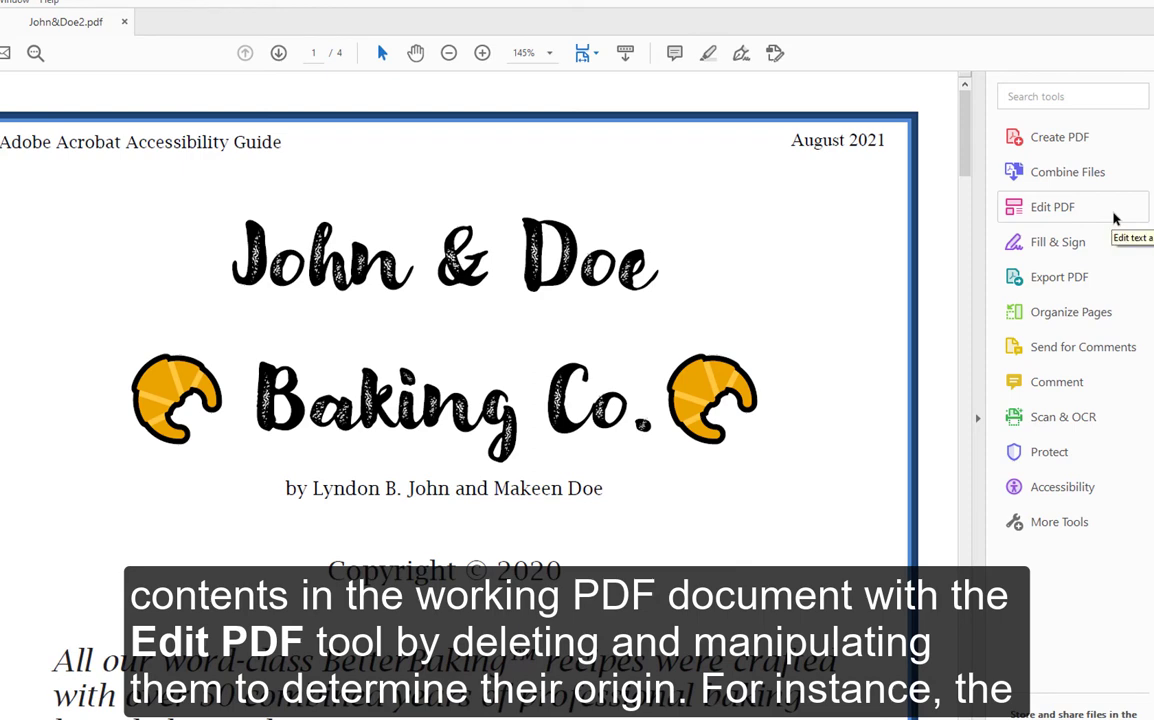
Step: In Edit PDF, check the Header & Footer options and remove 'August 2021' from the cover header
click(1052, 207)
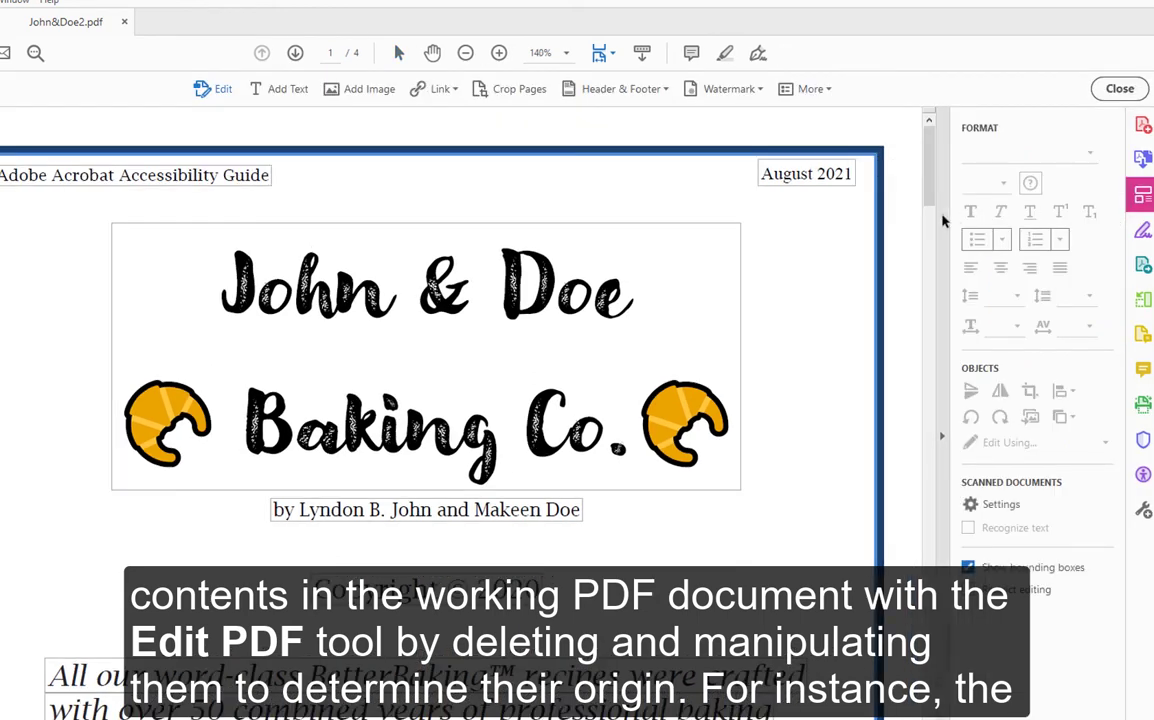
click(620, 88)
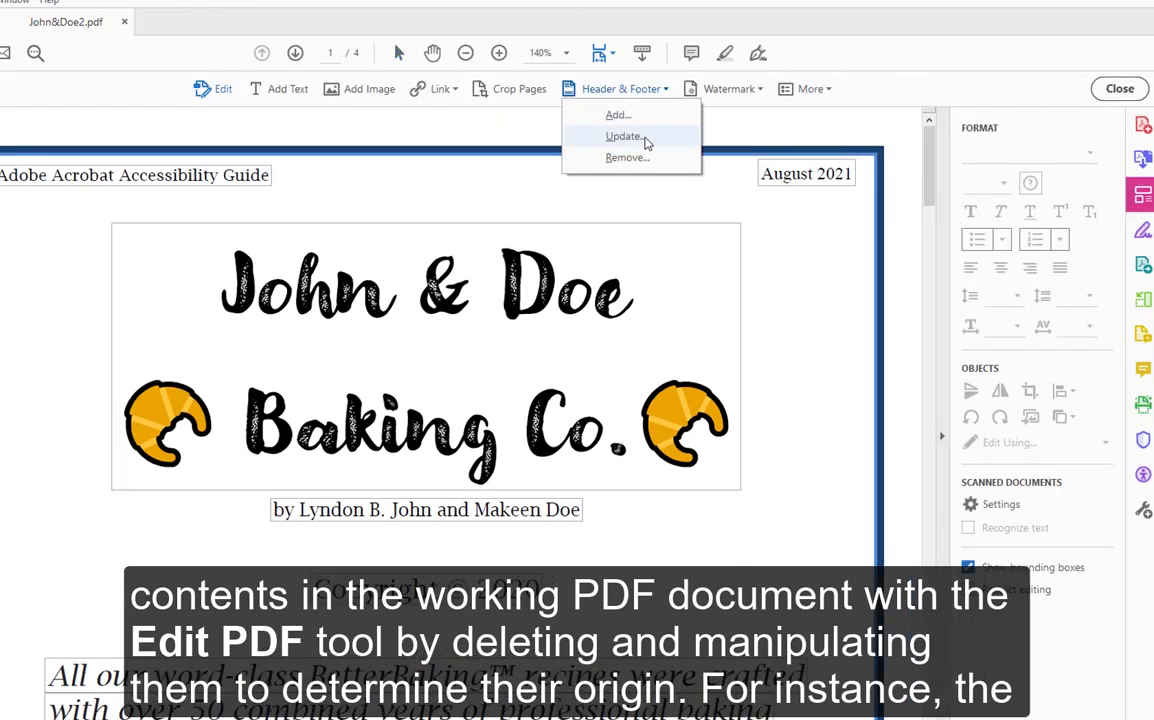
click(624, 136)
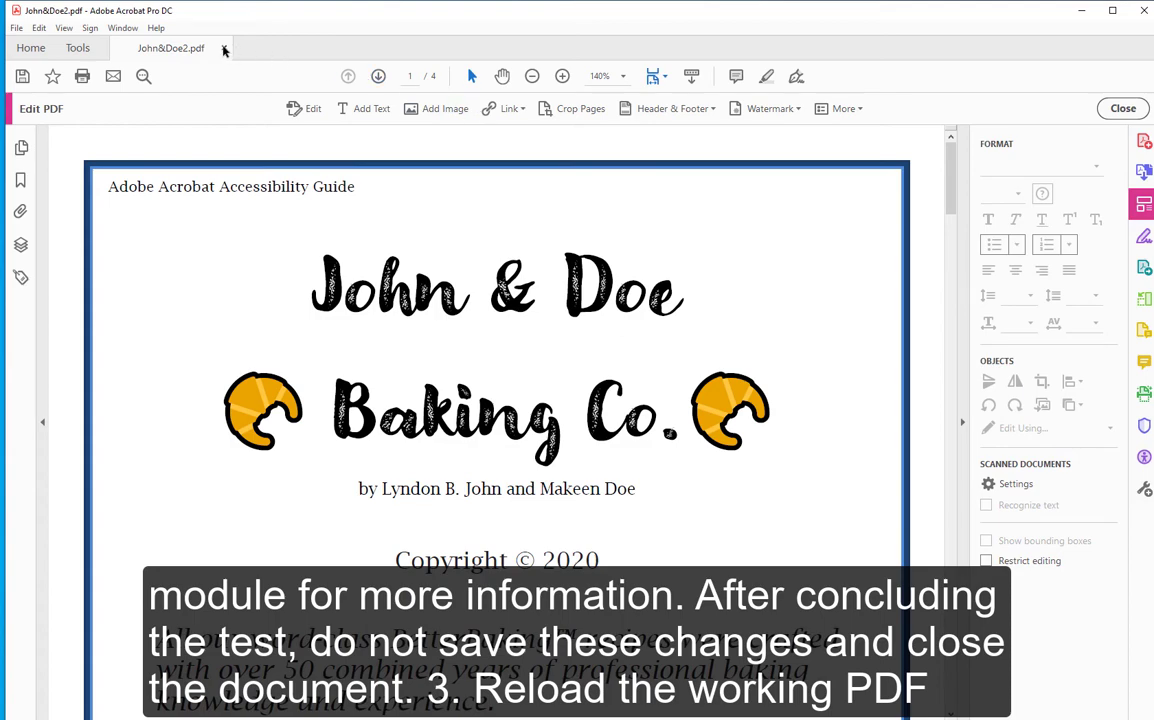
Step: Close John&Doe2.pdf without saving and reopen it from the Recent list
click(1122, 108)
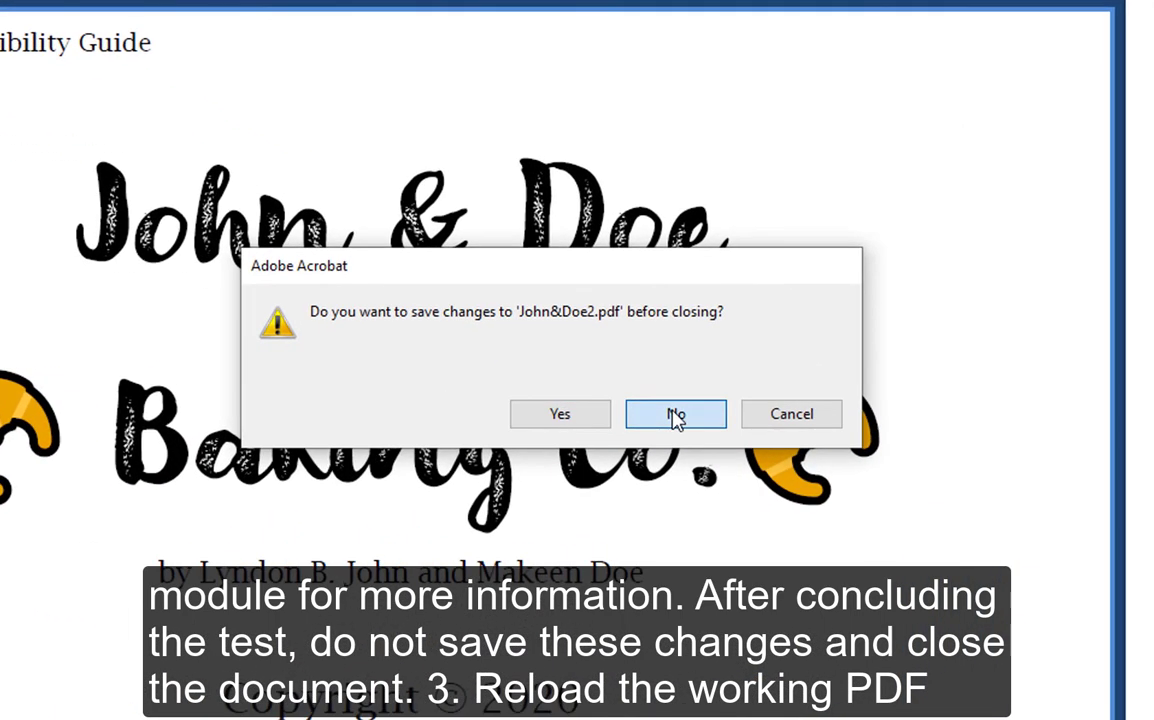
click(675, 413)
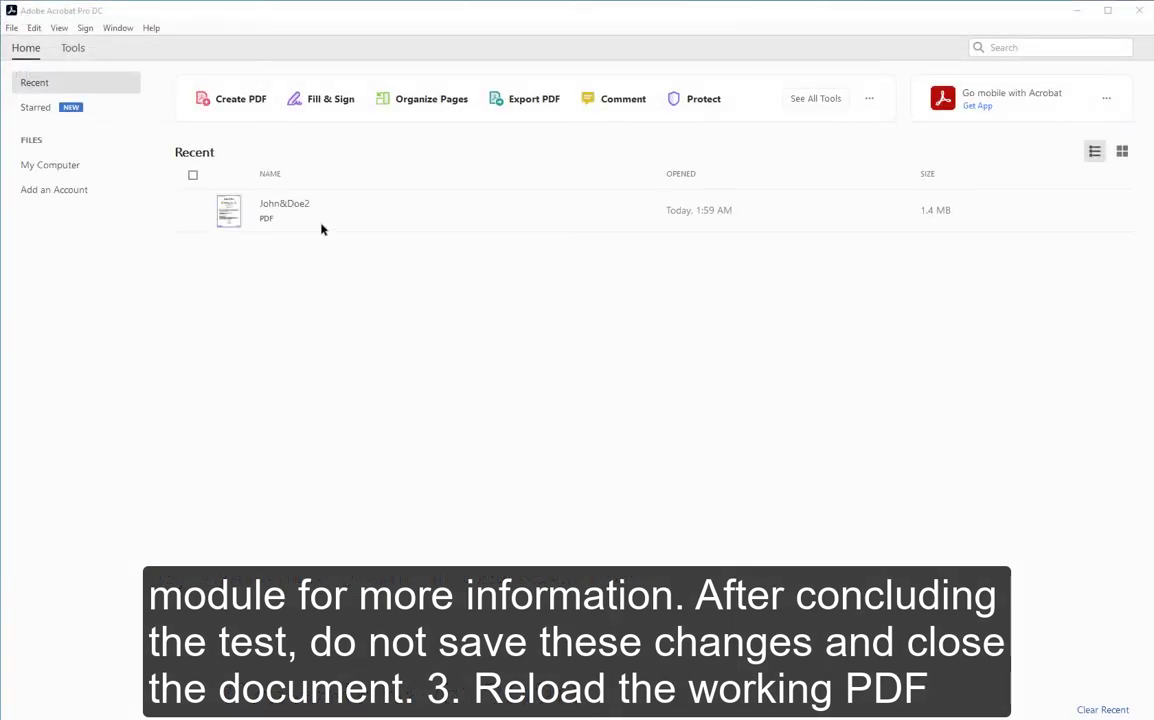
double_click(284, 210)
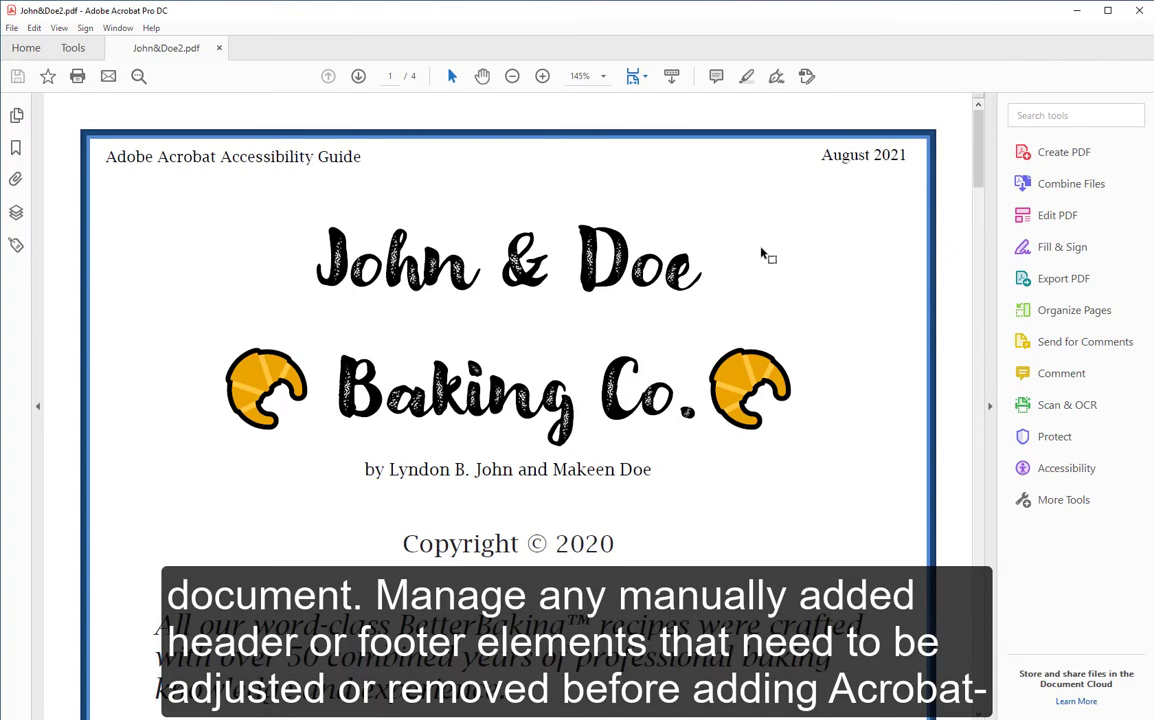
Step: Add a 'Recipe #1' text label at the top left of page 2
click(1057, 214)
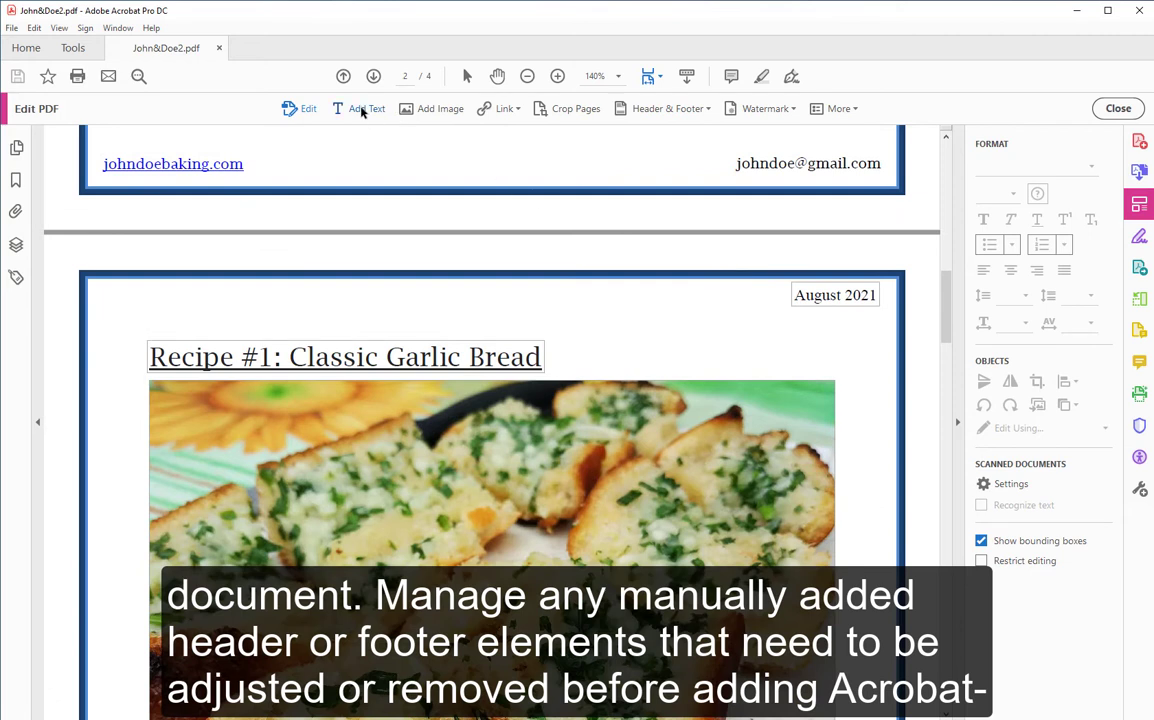
click(366, 108)
text(R)
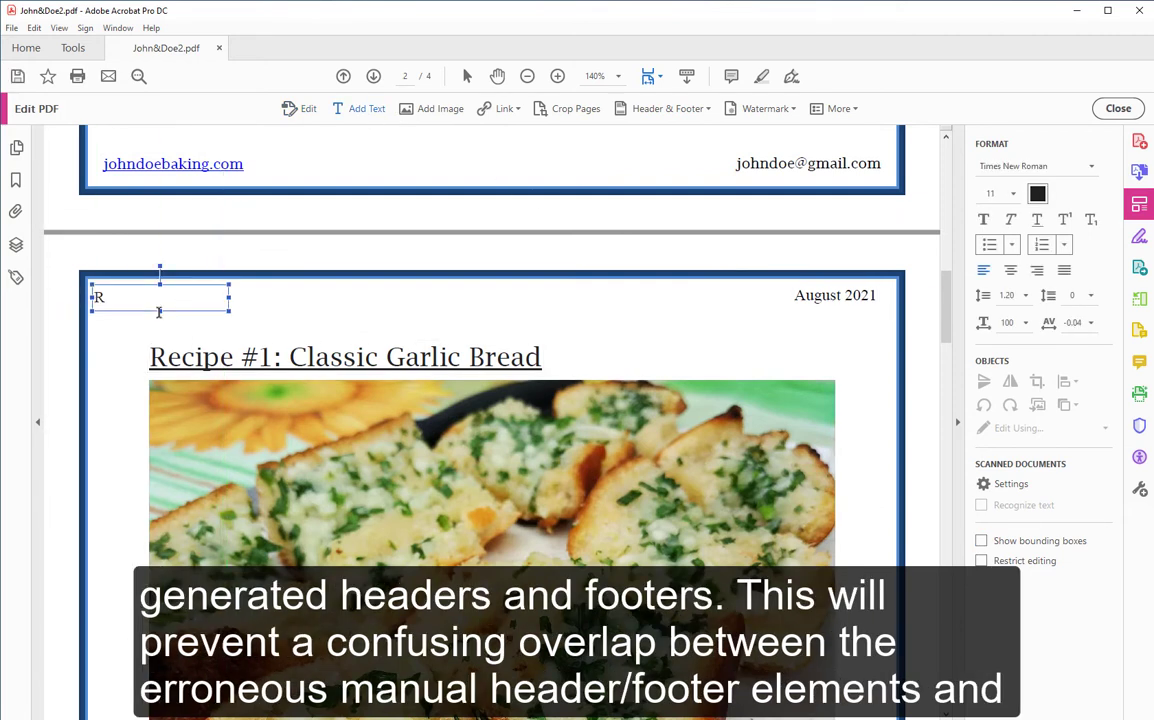
text(ecipe)
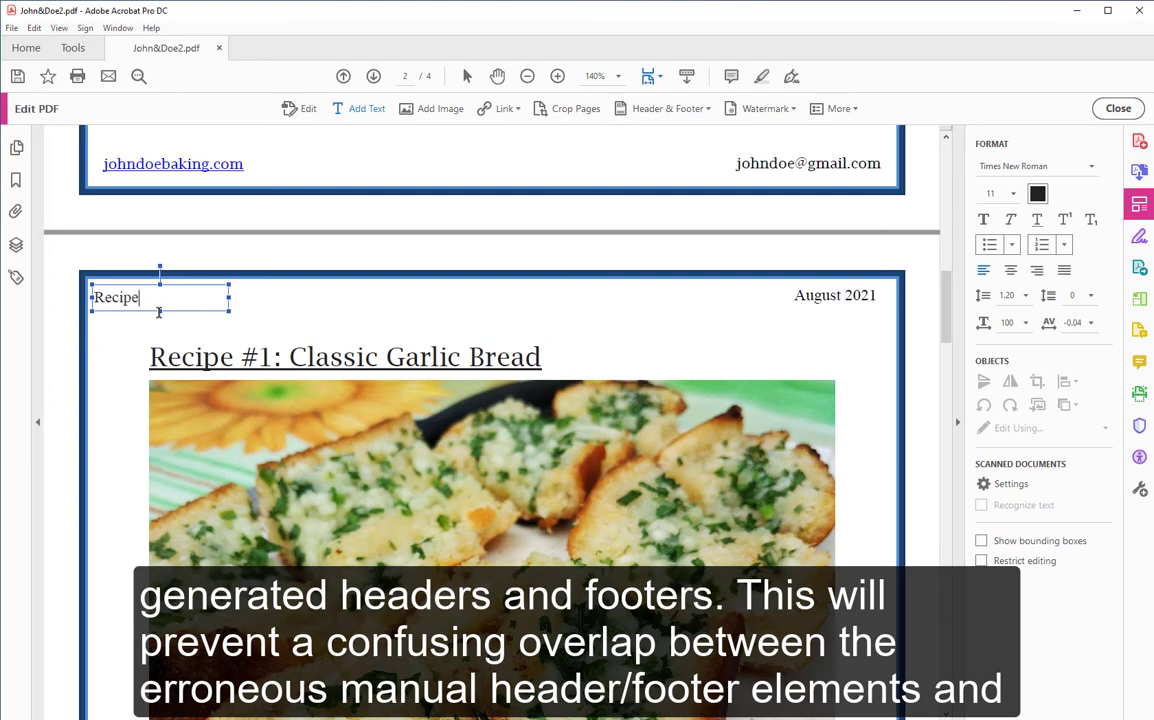
text(#1)
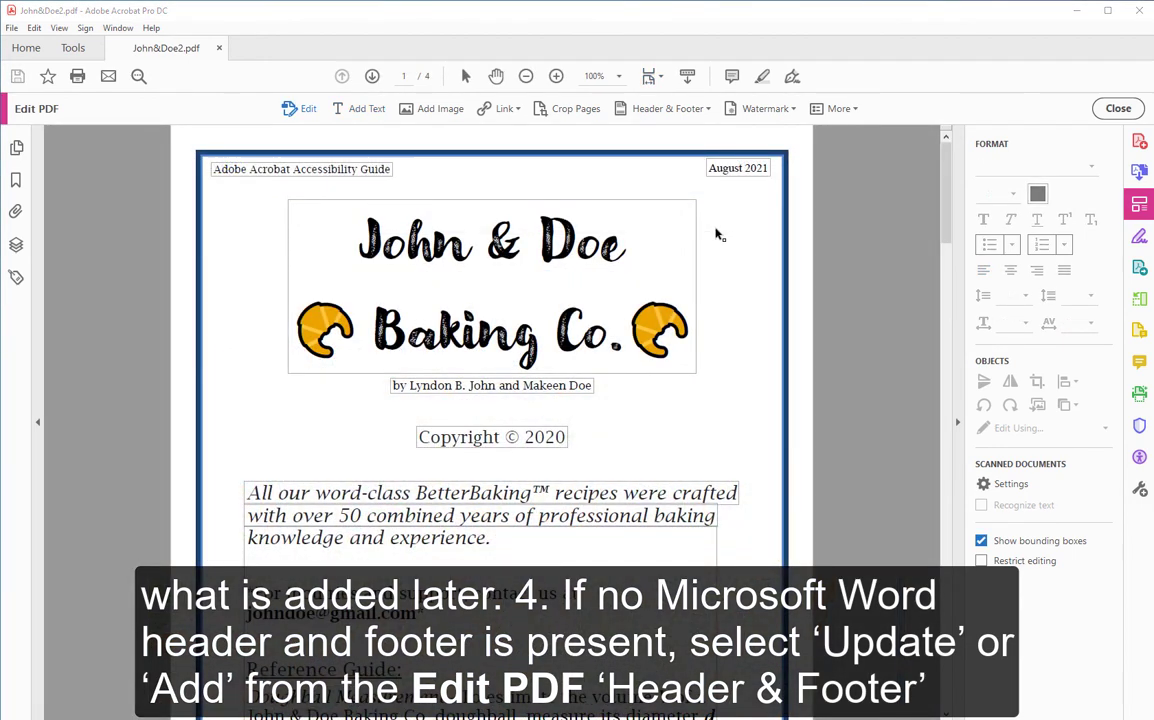
mouse_move(697, 138)
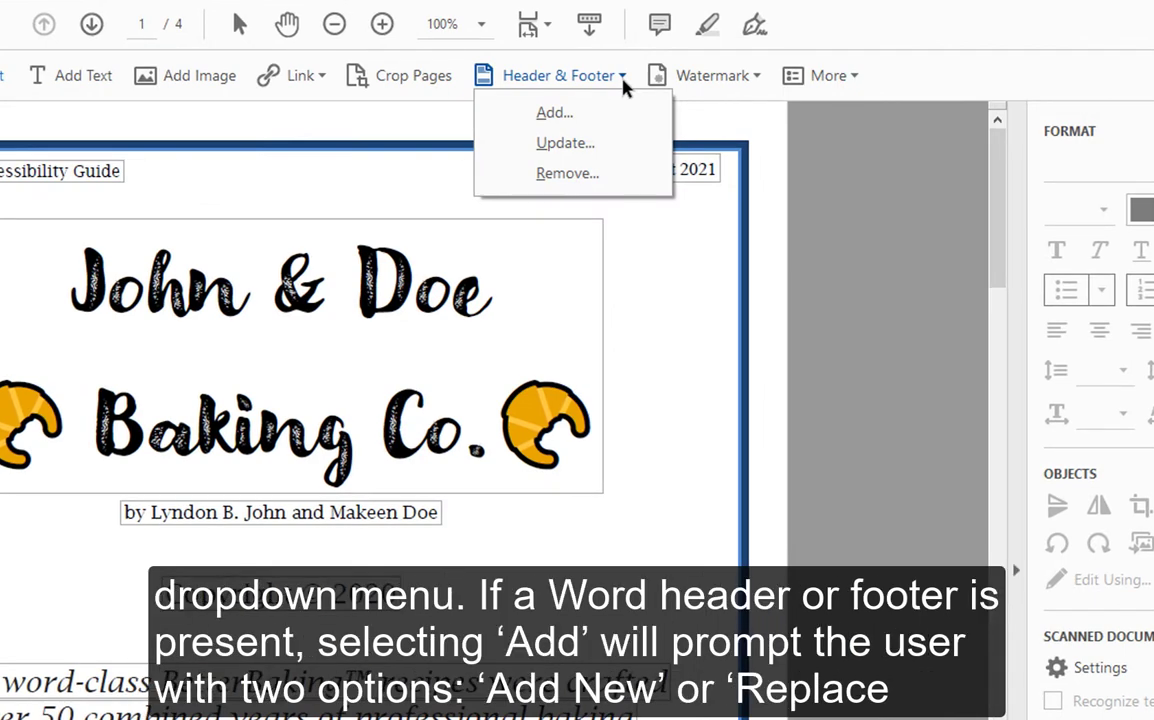
Step: Add a new header and footer, choosing Replace Existing
click(554, 112)
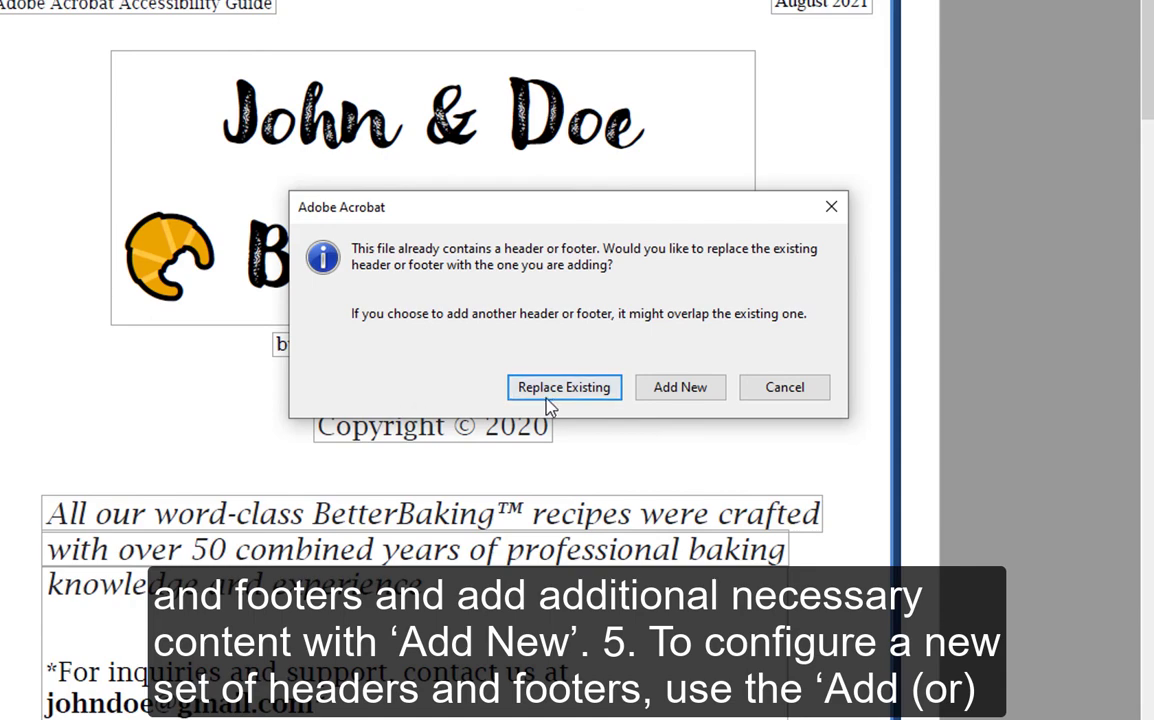
click(563, 387)
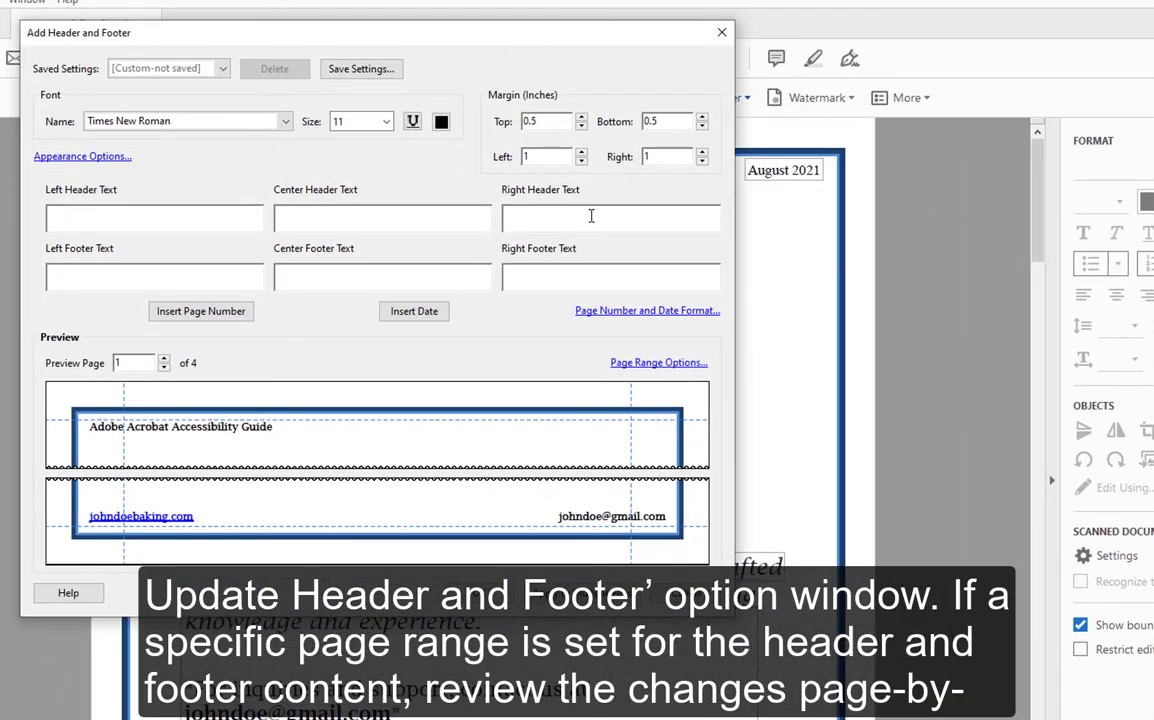
Step: Enter 'September 2021' as the right header text and save the header settings
text(Sep)
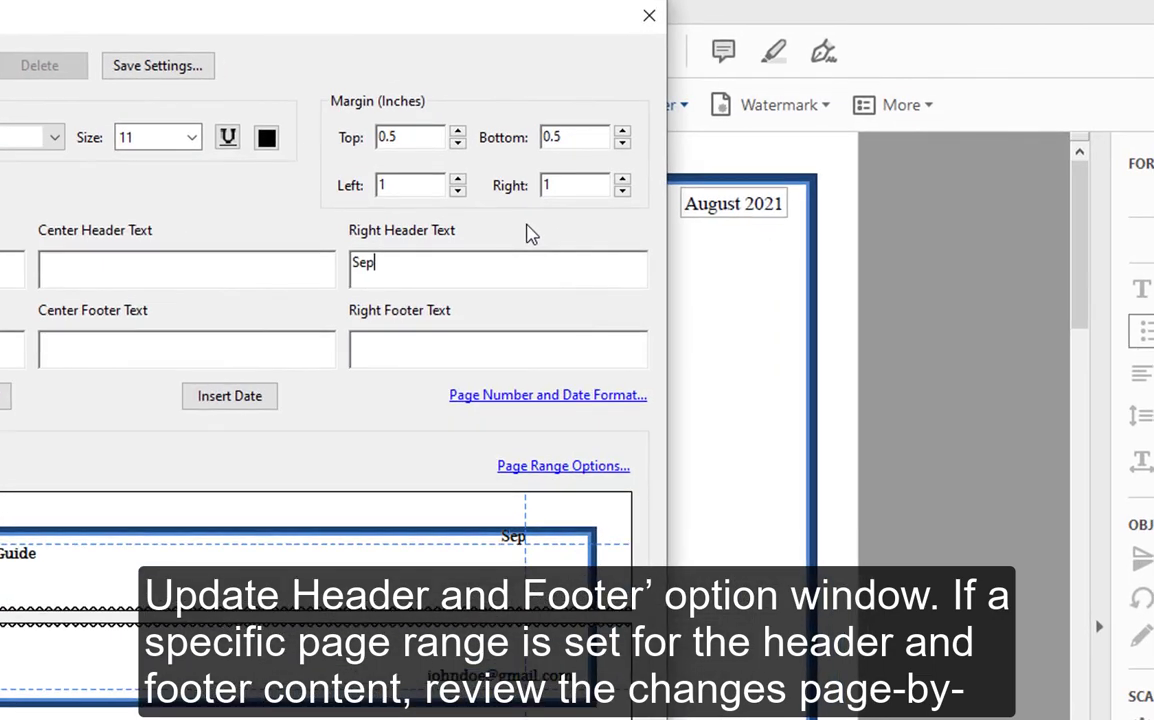
text(tember 2021)
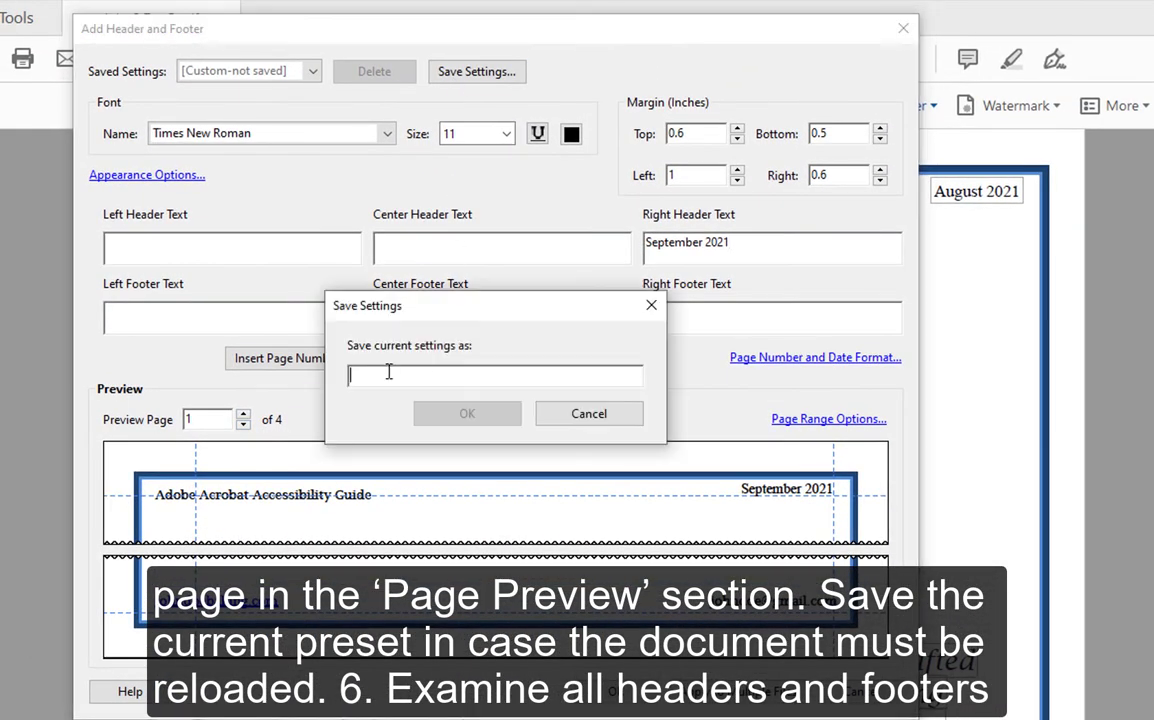
click(466, 413)
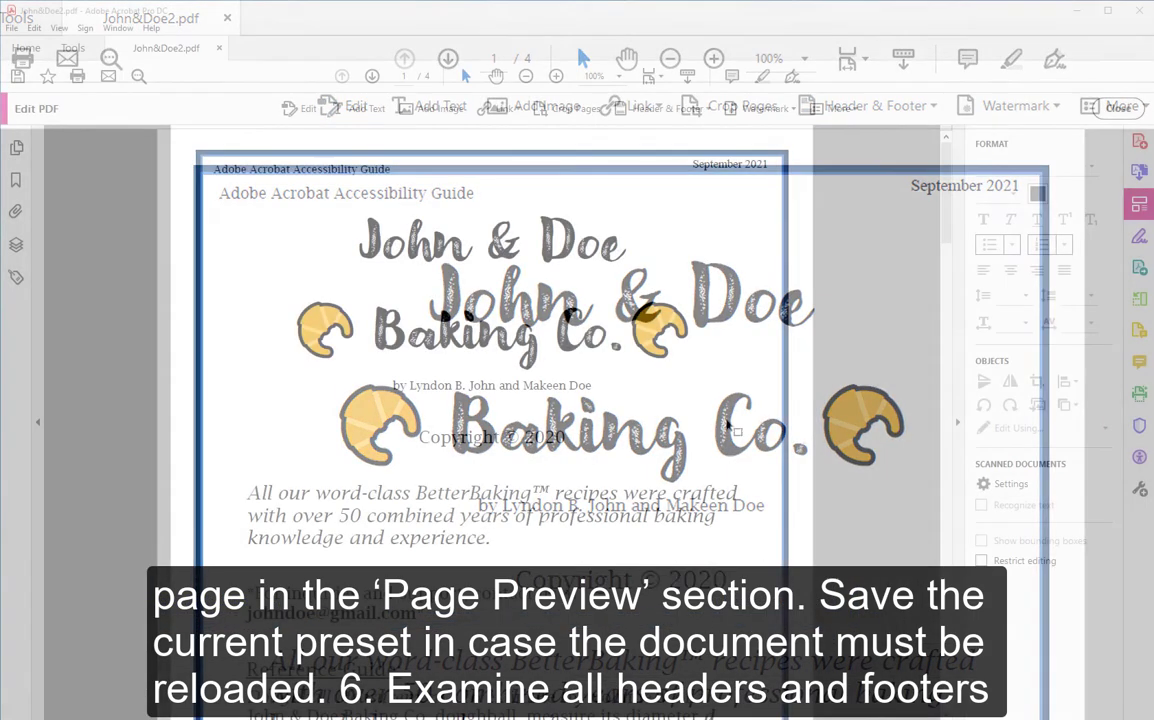
Step: Scroll through pages 2 and 3 to review the September 2021 headers
scroll(down, 3)
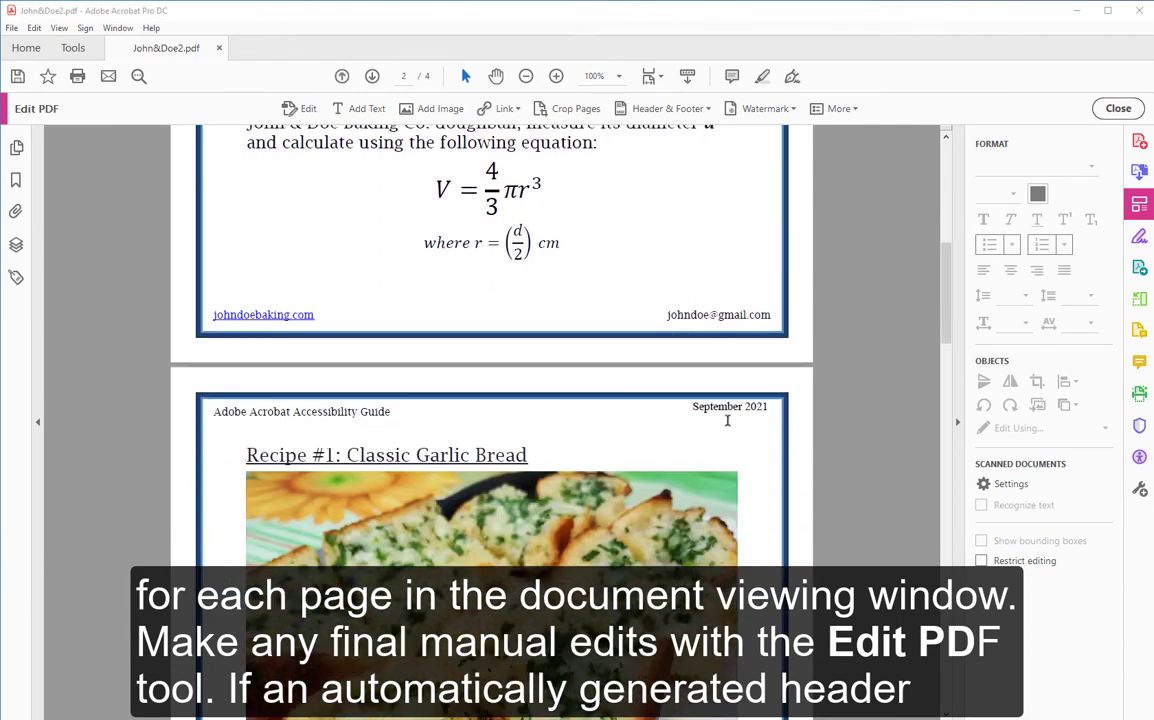
scroll(down, 3)
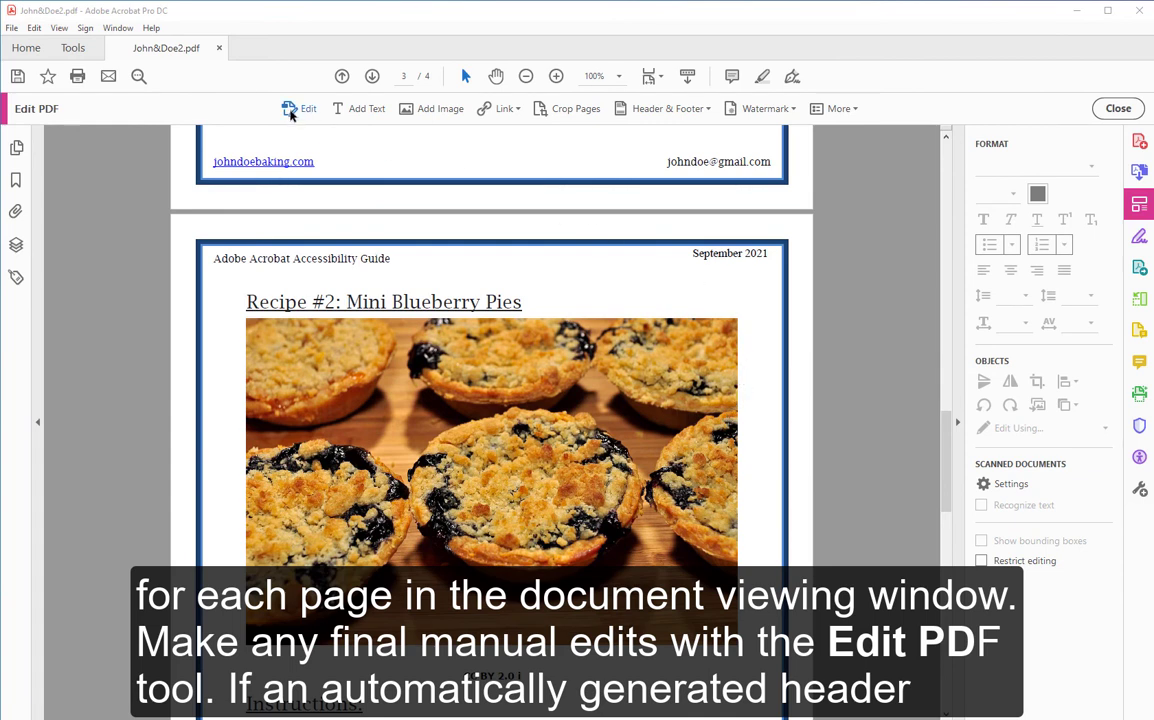
Step: Change page 3's header date to right-aligned 'October 2021'
click(981, 540)
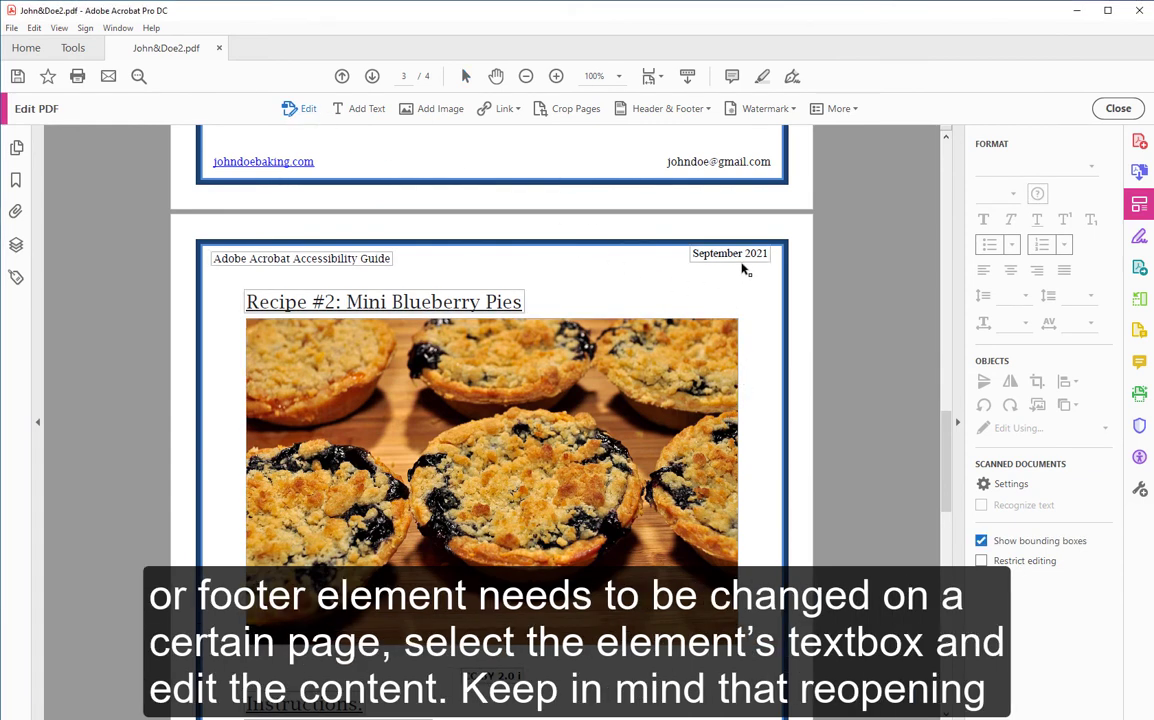
click(729, 253)
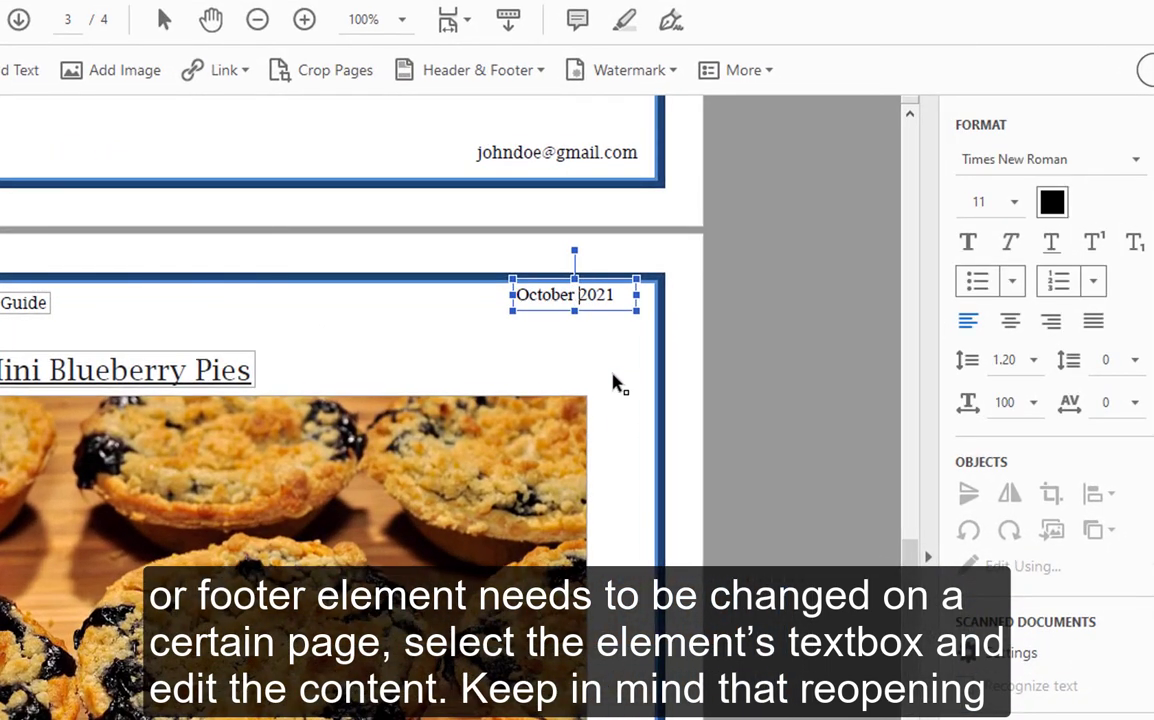
click(1051, 321)
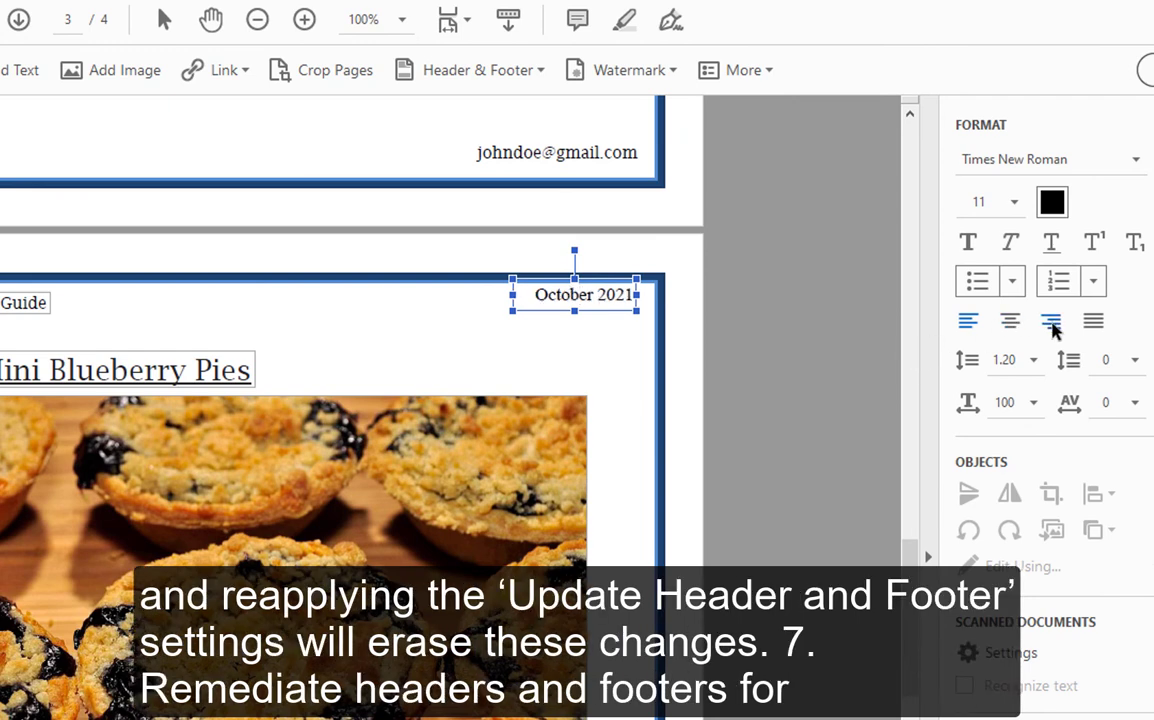
click(630, 356)
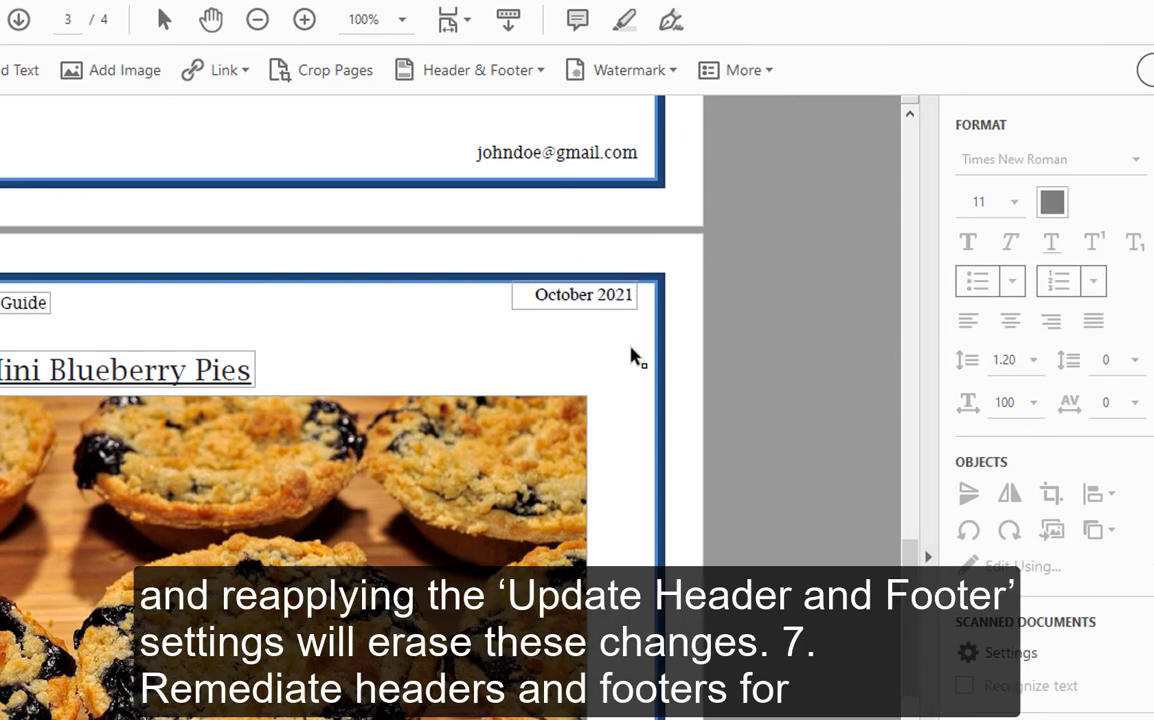
mouse_move(737, 400)
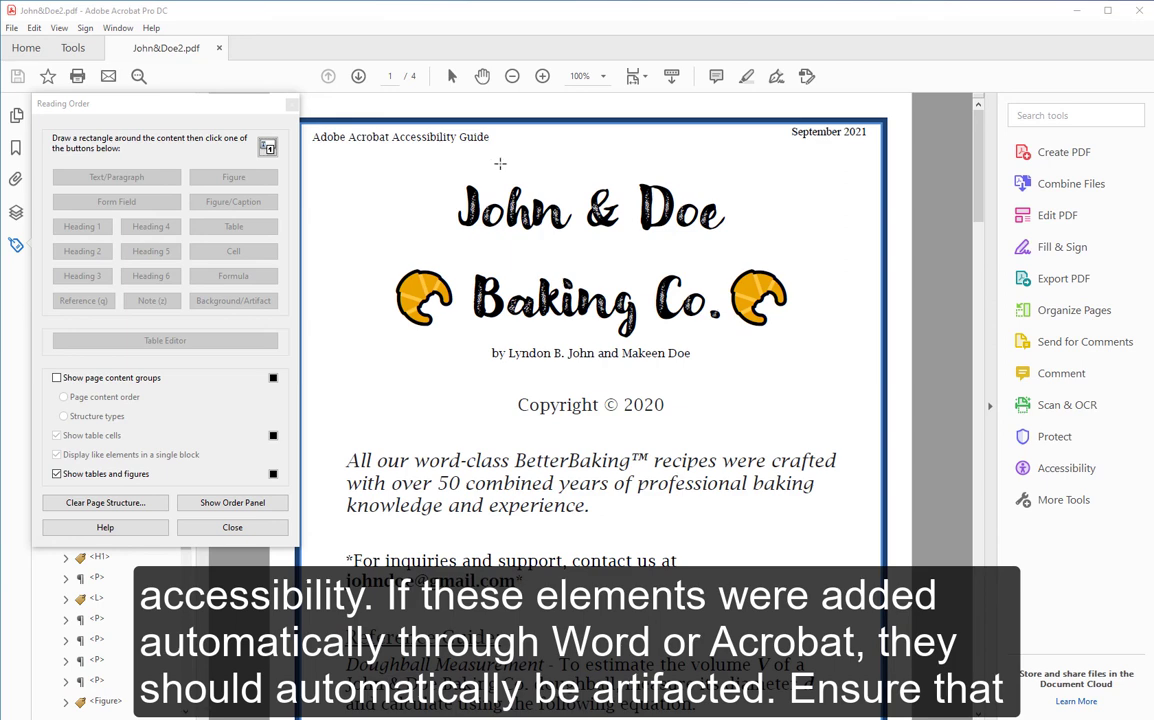
Step: Outline the left header text and the September 2021 date in Reading Order, then close John&Doe2.pdf
drag(320, 113, 500, 160)
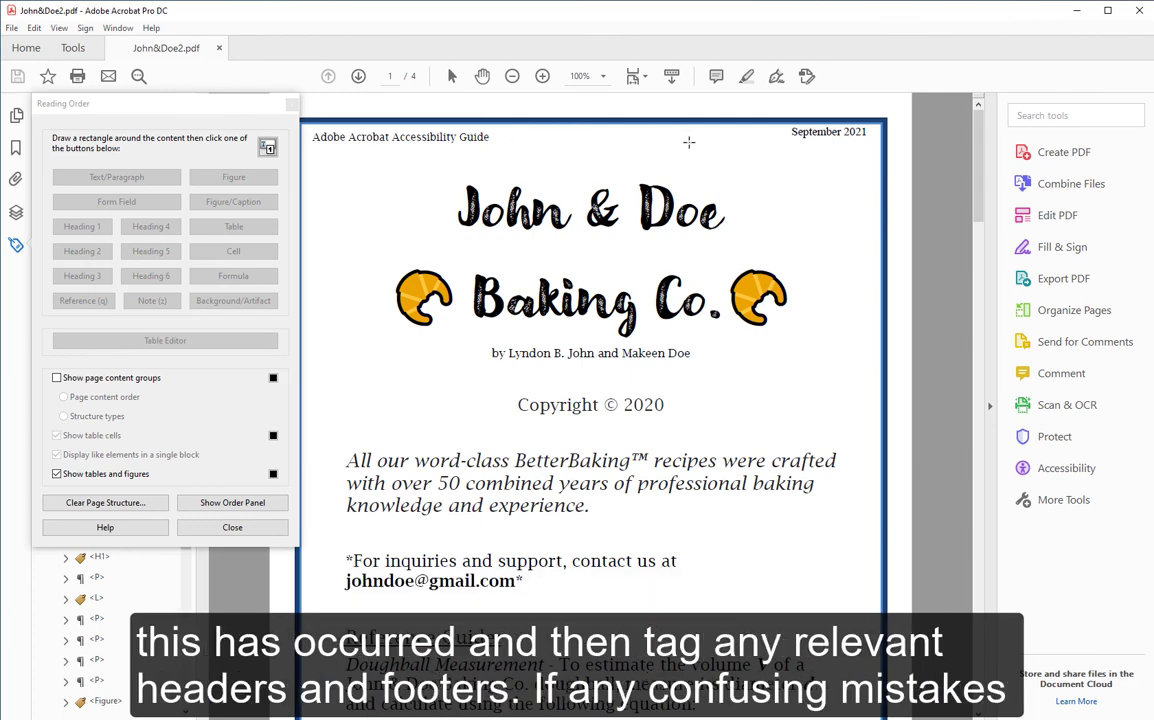
drag(688, 142, 875, 165)
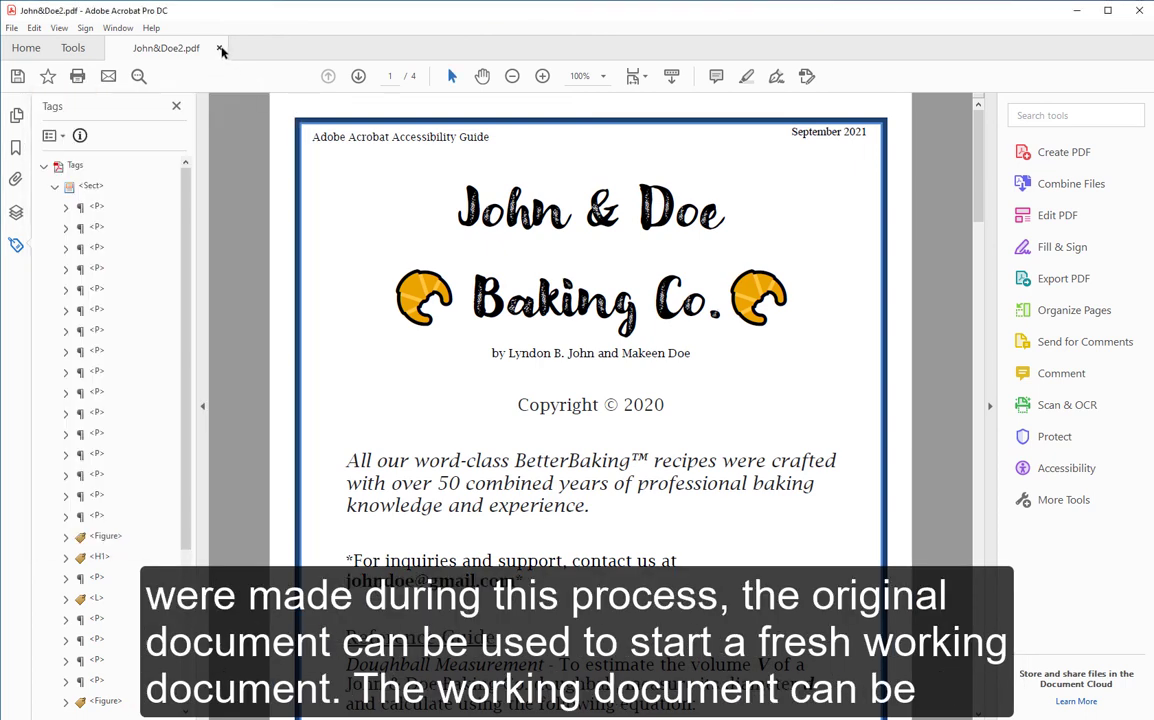
click(221, 48)
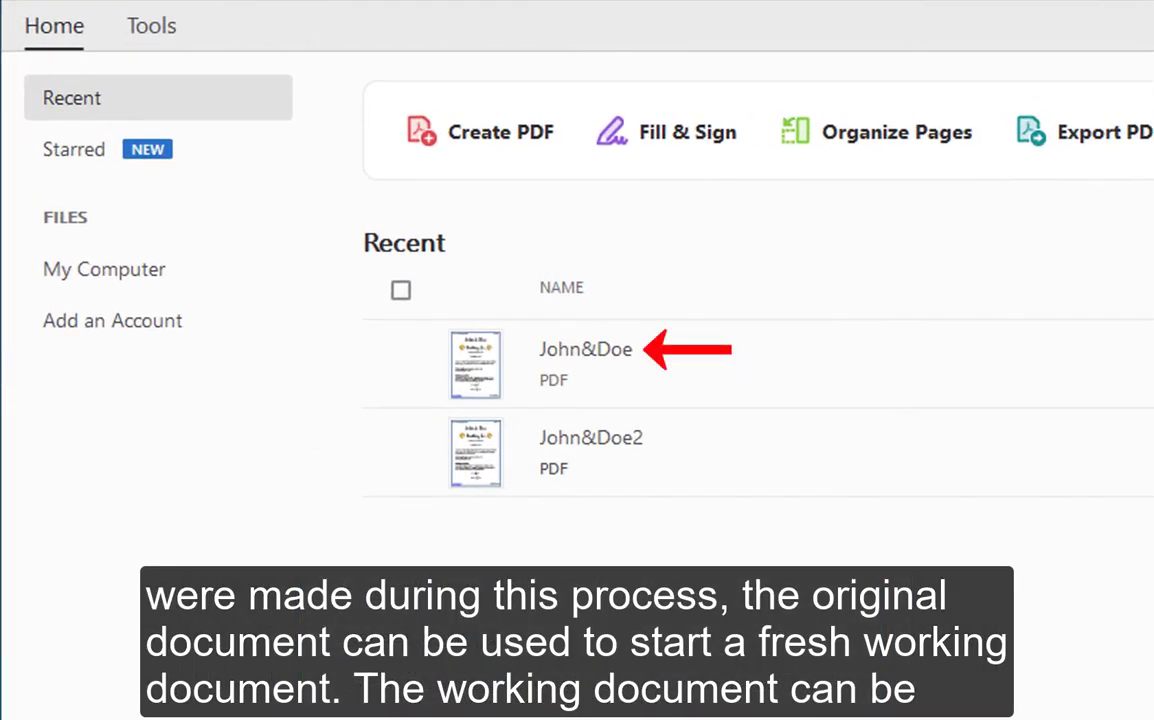